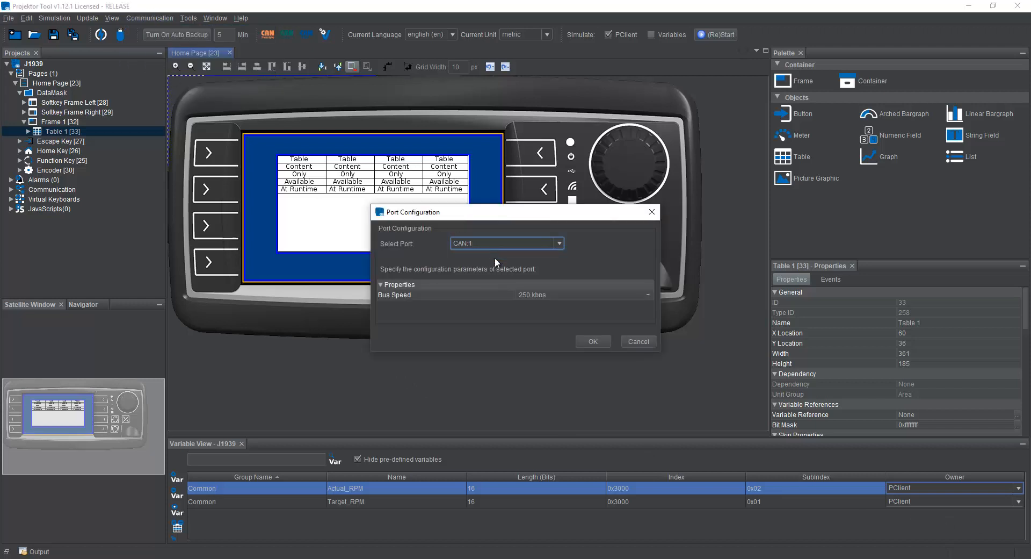
# Open Terminal and Owner ECU(s) Configuration and select owner ECU J193_ecu (address 0x01).
pyautogui.click(150, 18)
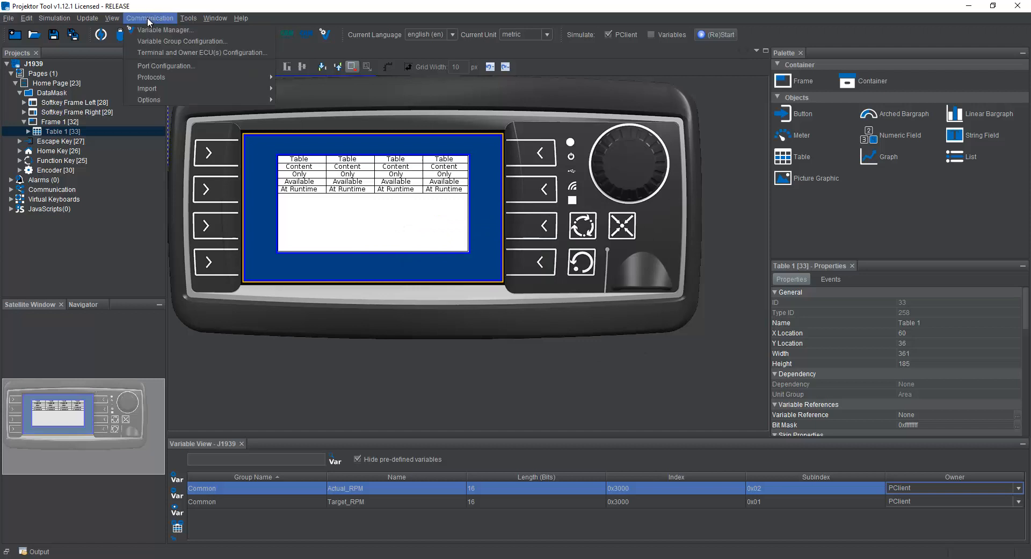
pyautogui.moveTo(196, 52)
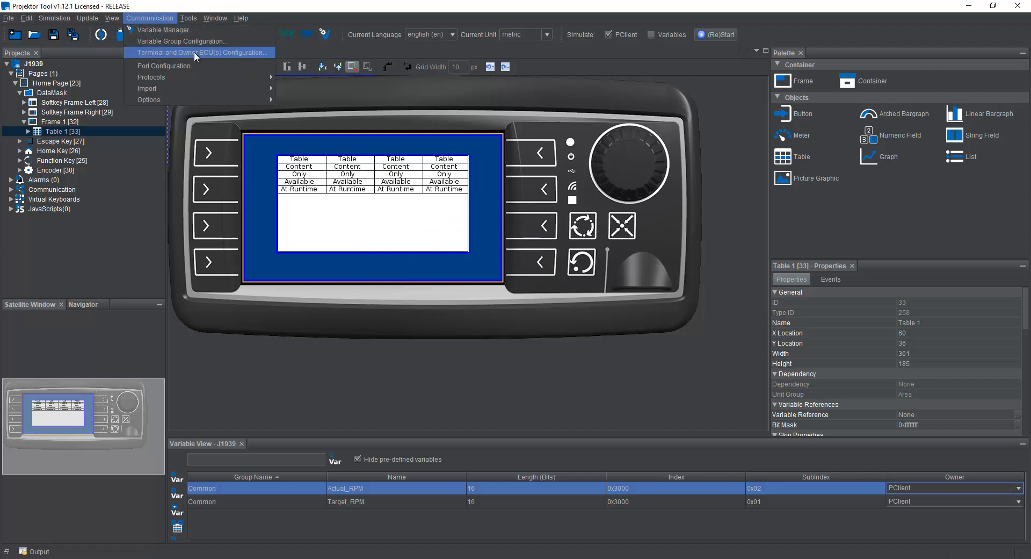
pyautogui.click(200, 53)
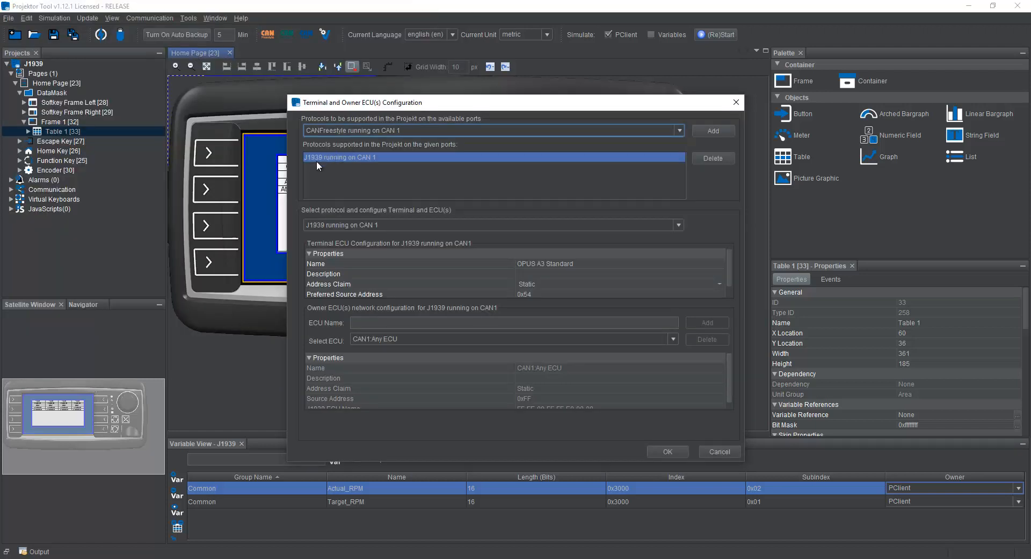
pyautogui.moveTo(457, 289)
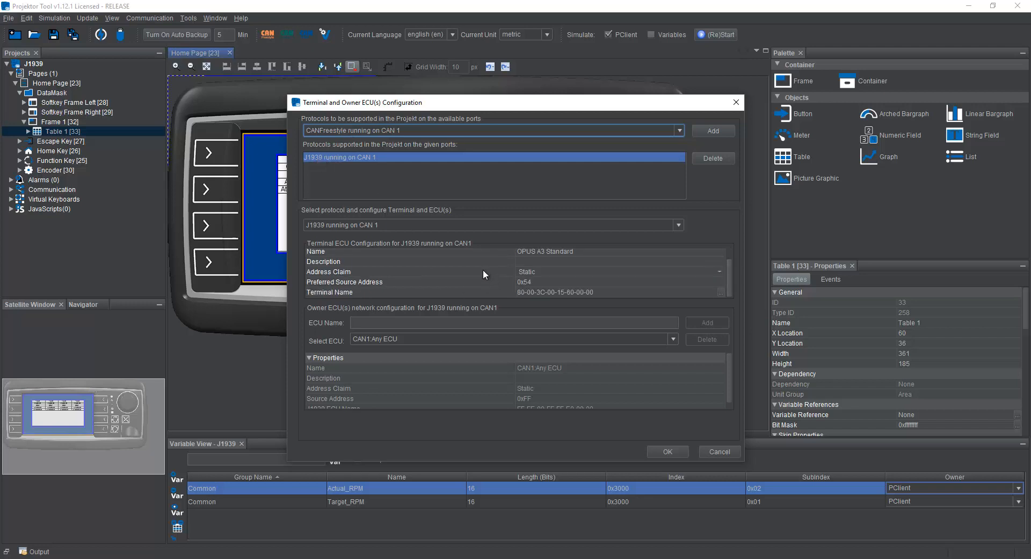
pyautogui.click(674, 339)
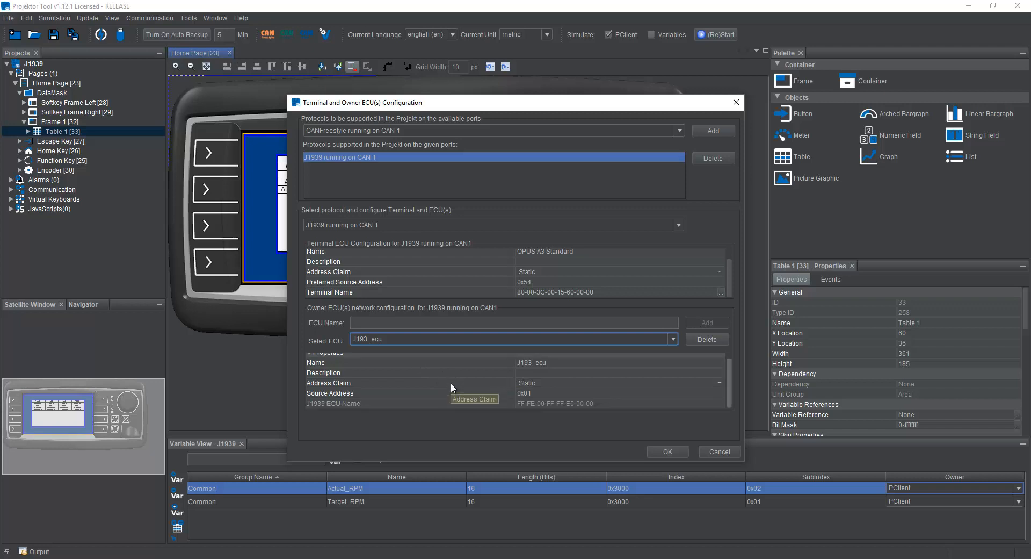
pyautogui.moveTo(453, 381)
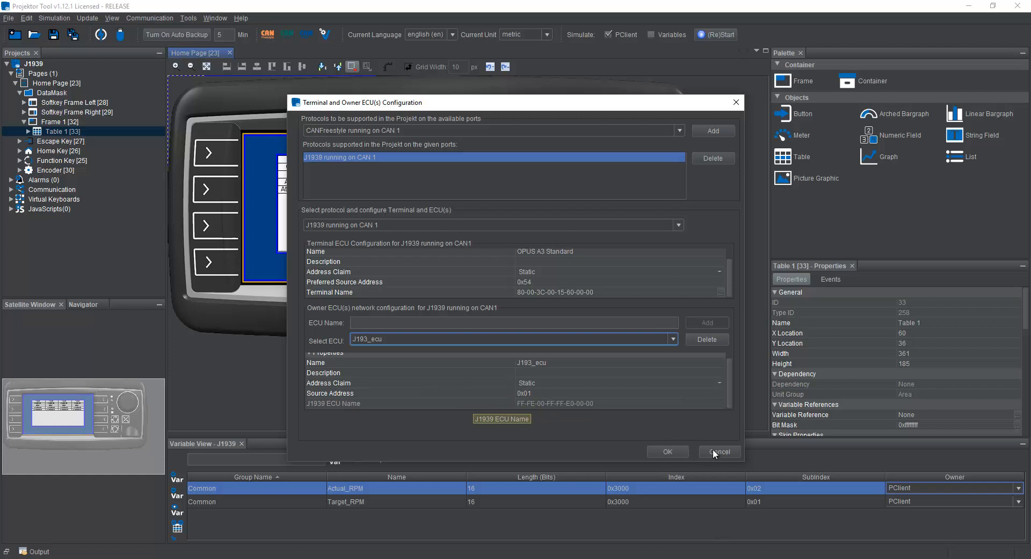
# Cancel the Terminal and Owner ECU(s) Configuration dialog without saving changes.
pyautogui.click(720, 452)
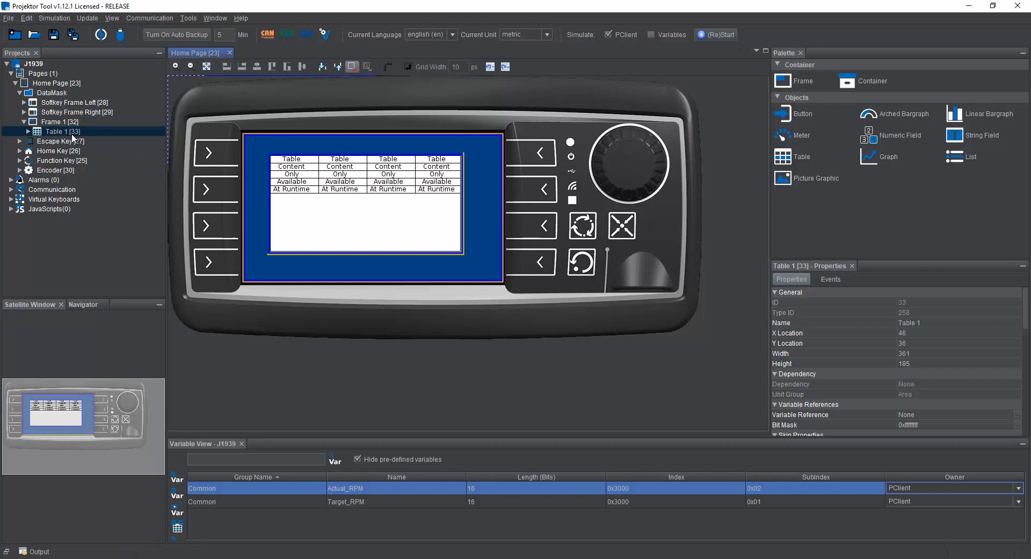
pyautogui.moveTo(77, 137)
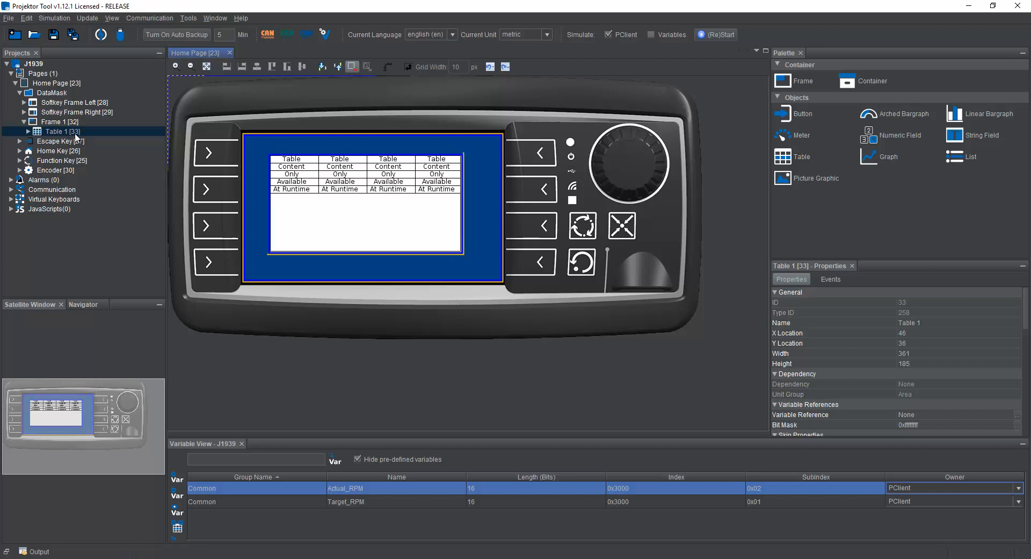
pyautogui.moveTo(81, 143)
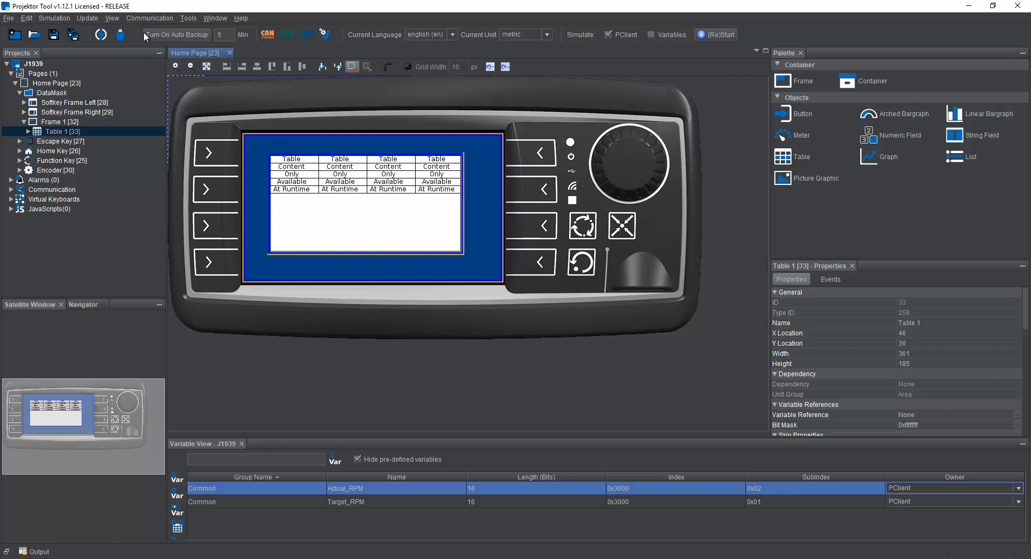
# Open J1939 DM1/DM2 Settings and confirm CAN port 1 is selected.
pyautogui.click(150, 17)
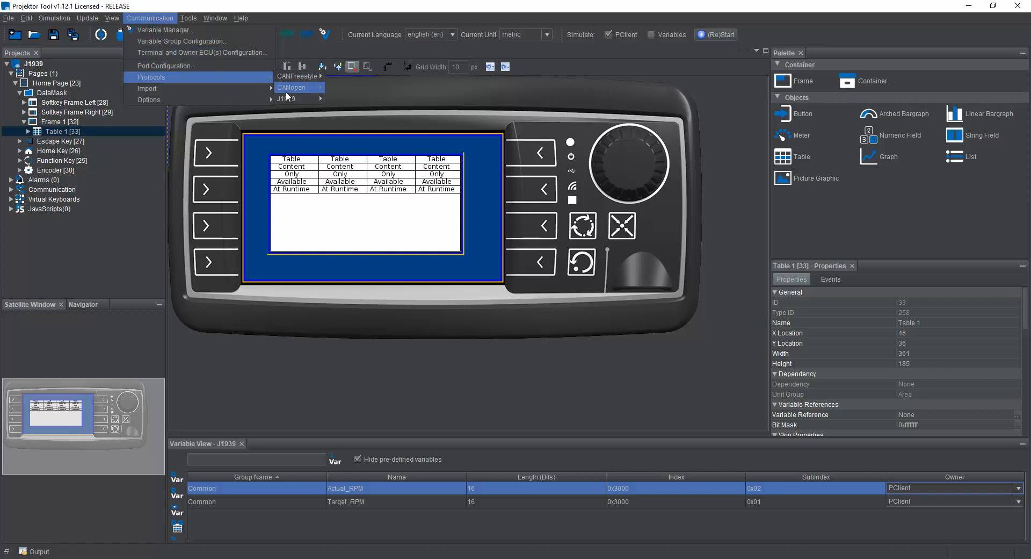
pyautogui.moveTo(293, 98)
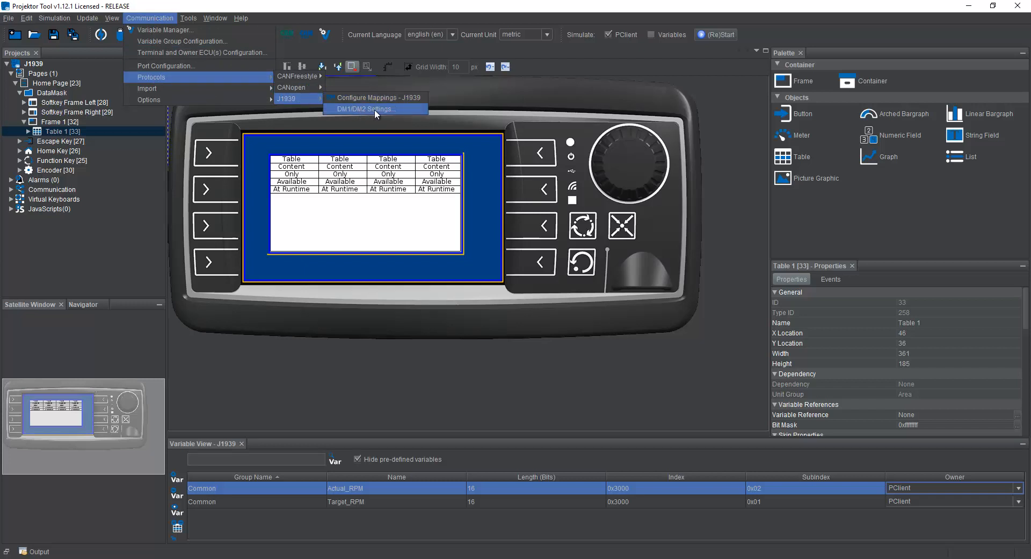
pyautogui.click(365, 109)
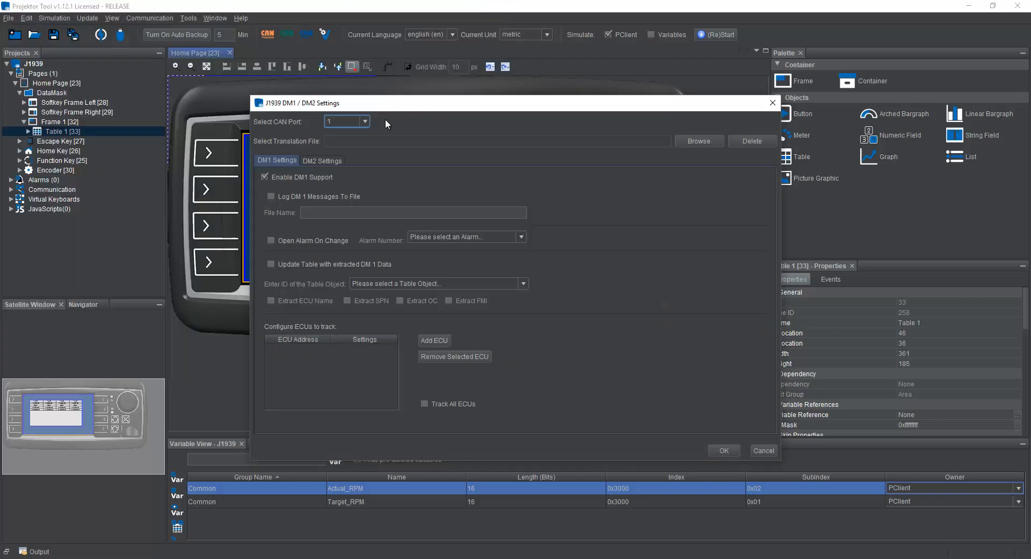
pyautogui.click(364, 121)
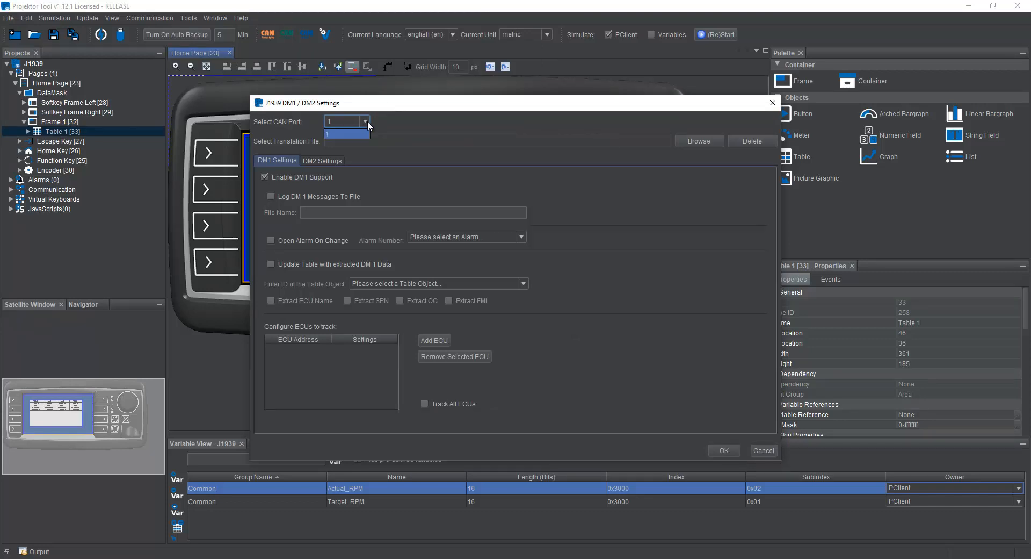
pyautogui.click(347, 133)
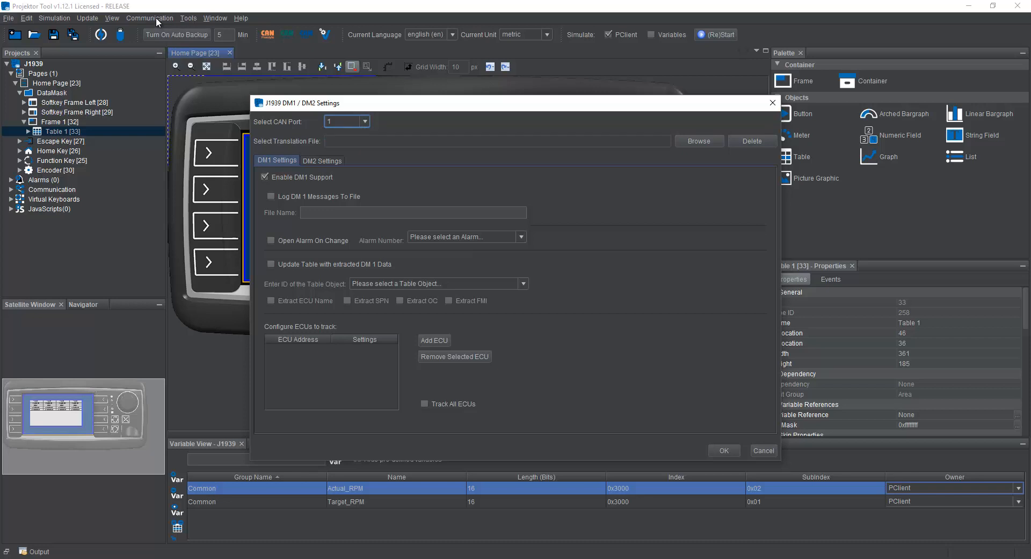
pyautogui.click(362, 121)
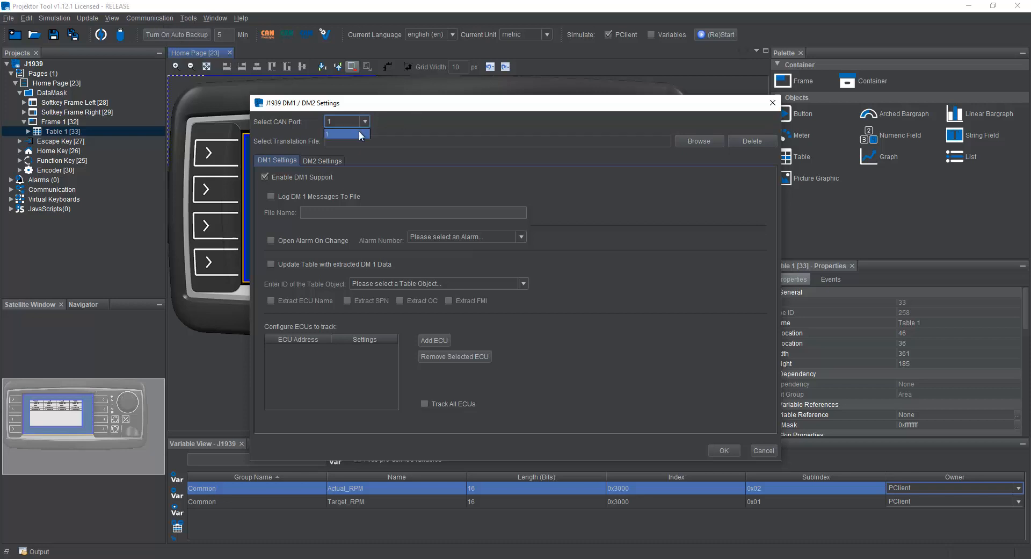
pyautogui.click(346, 134)
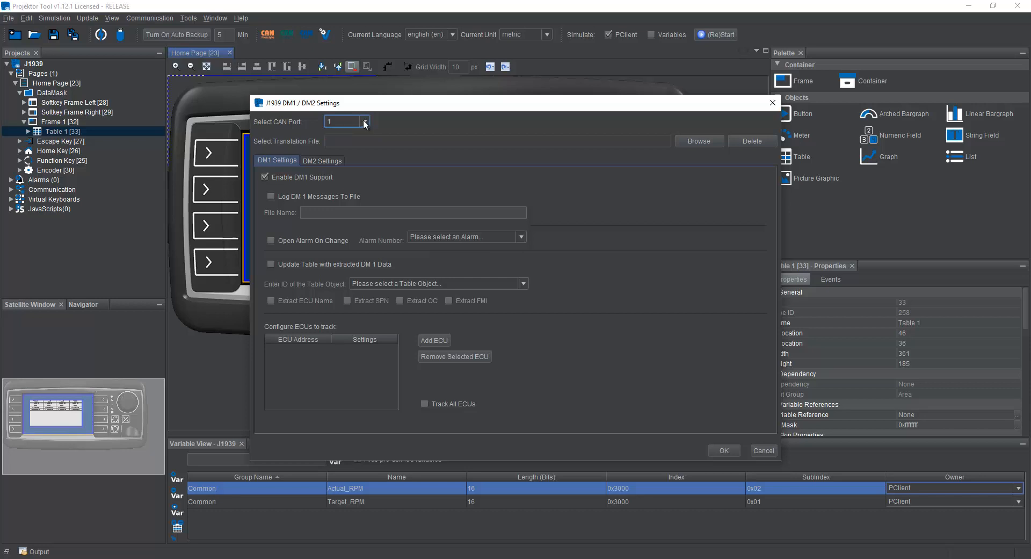
pyautogui.moveTo(364, 123)
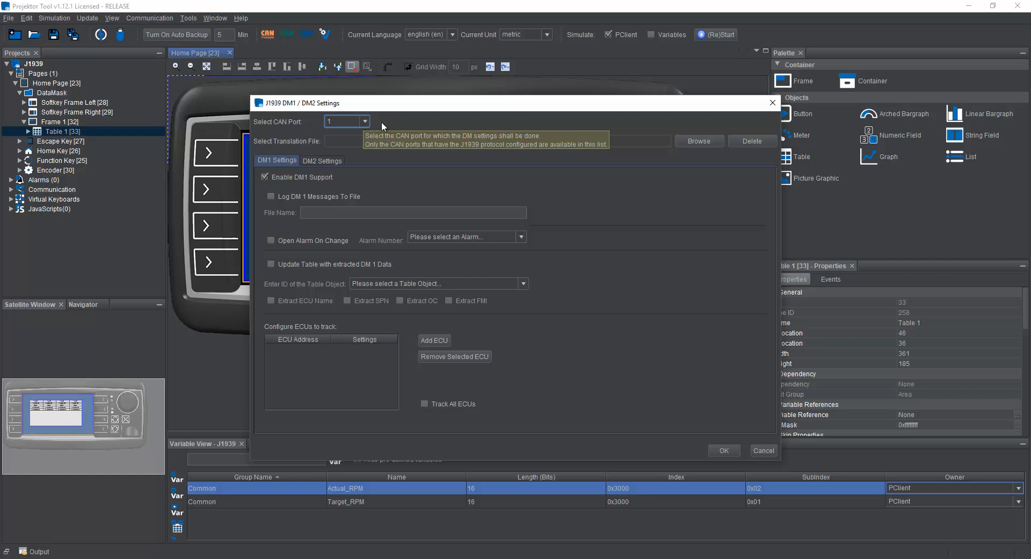
pyautogui.moveTo(414, 145)
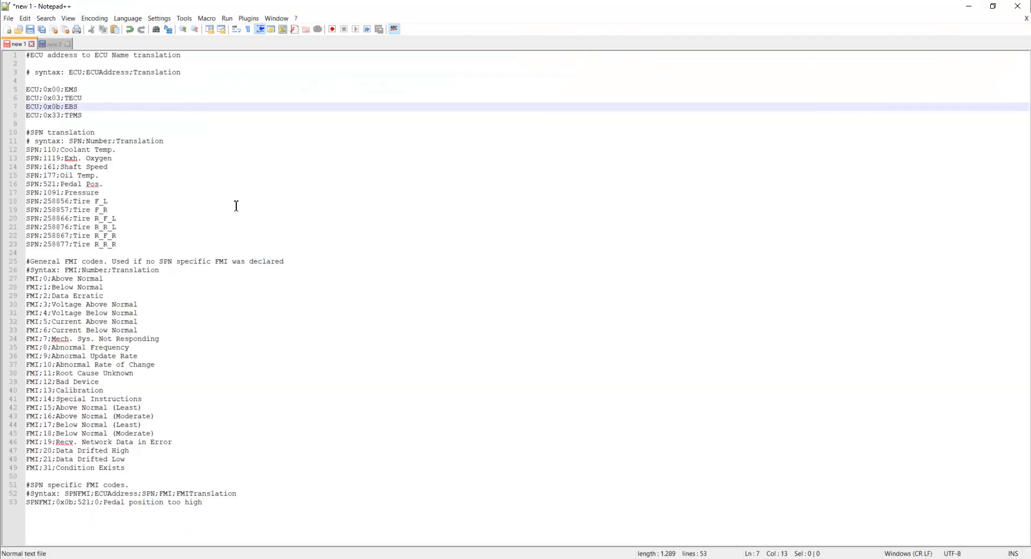
pyautogui.click(223, 74)
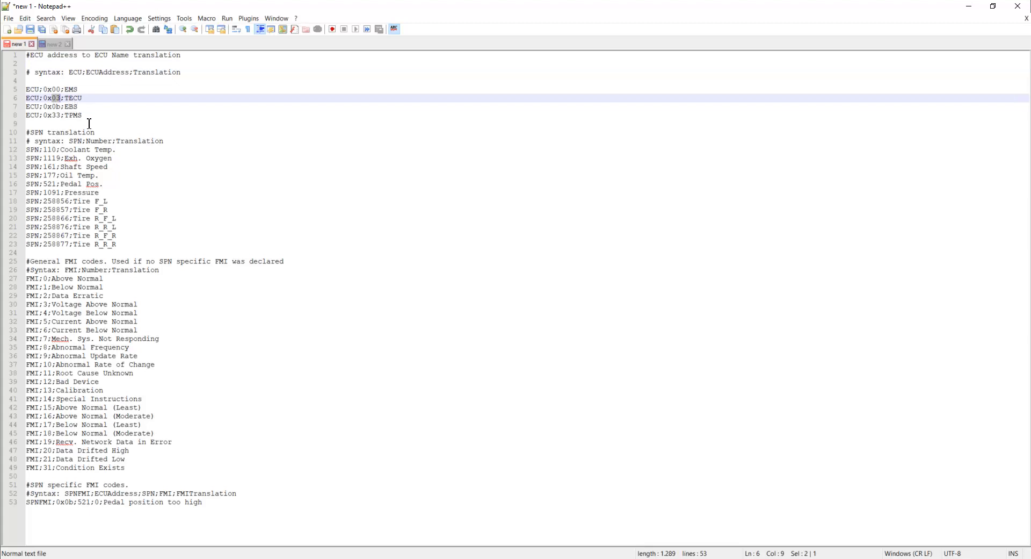
pyautogui.click(43, 149)
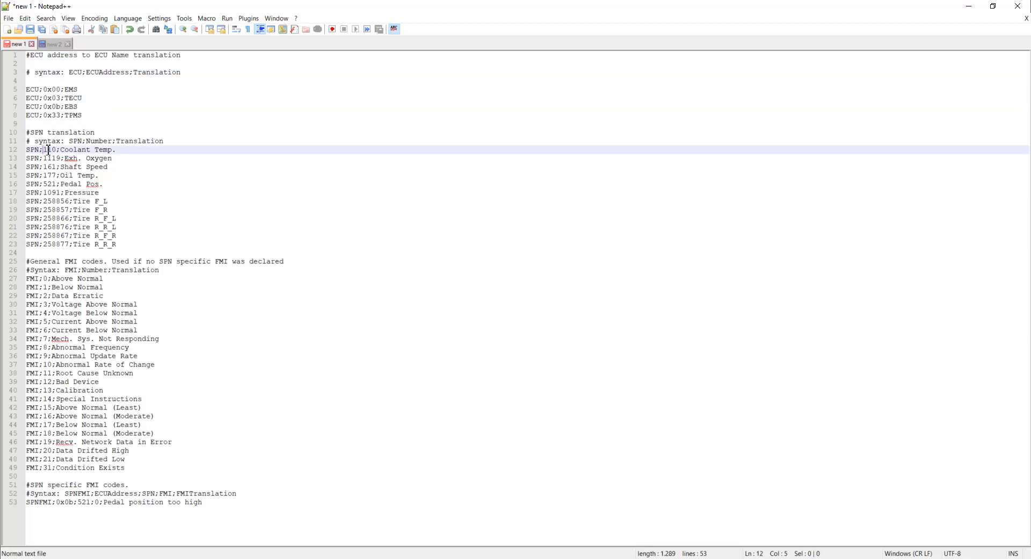
pyautogui.doubleClick(48, 149)
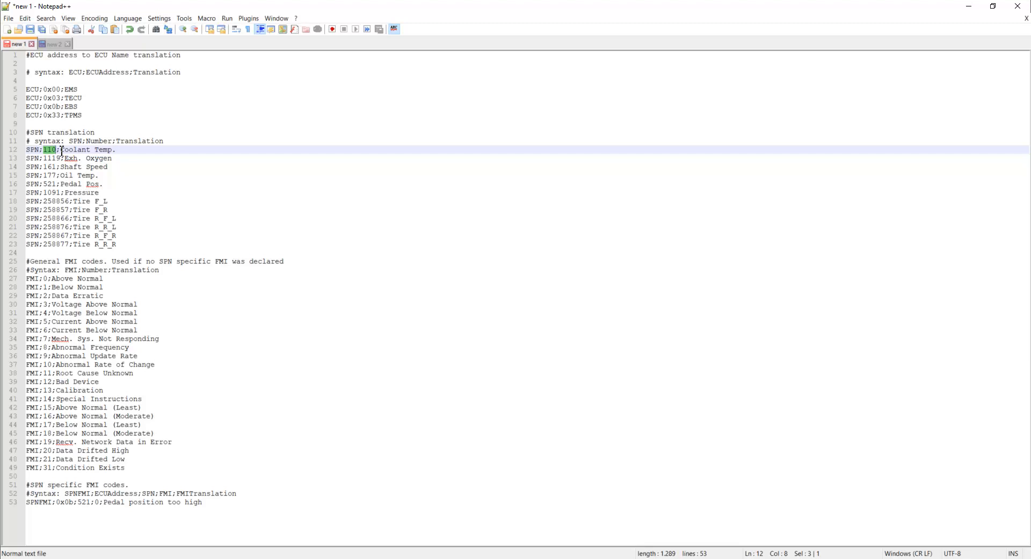
pyautogui.moveTo(38, 279)
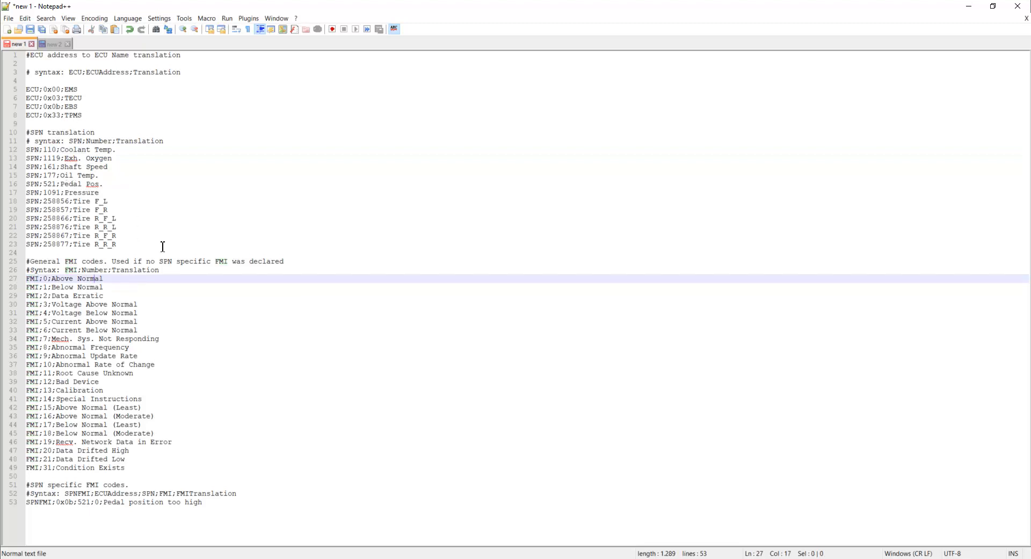
pyautogui.moveTo(169, 222)
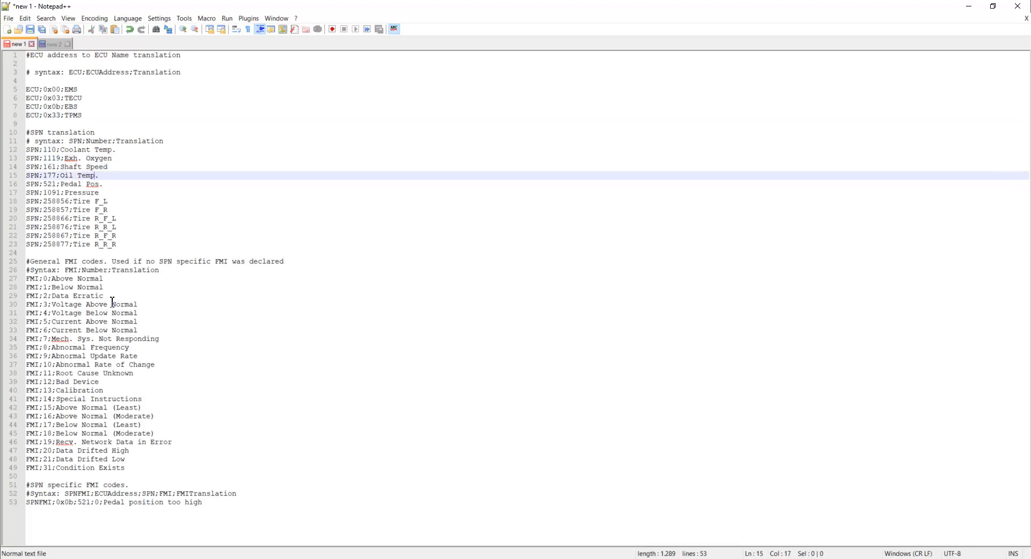
pyautogui.moveTo(144, 355)
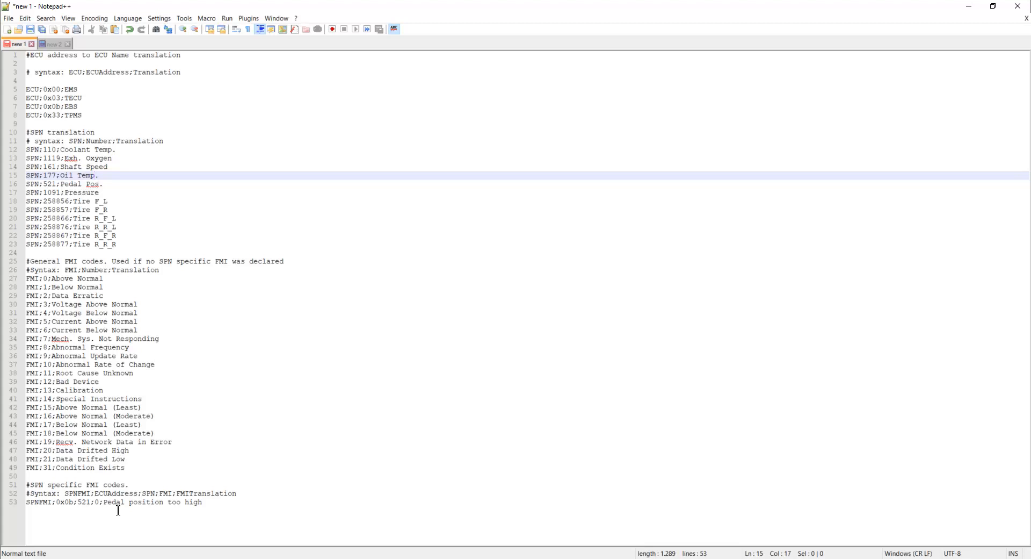
pyautogui.click(209, 501)
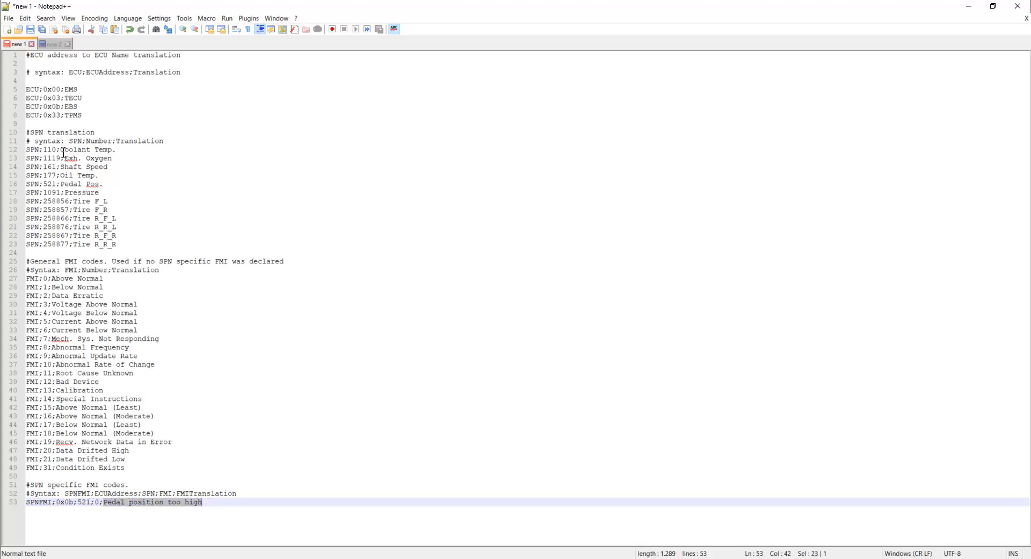
pyautogui.click(52, 278)
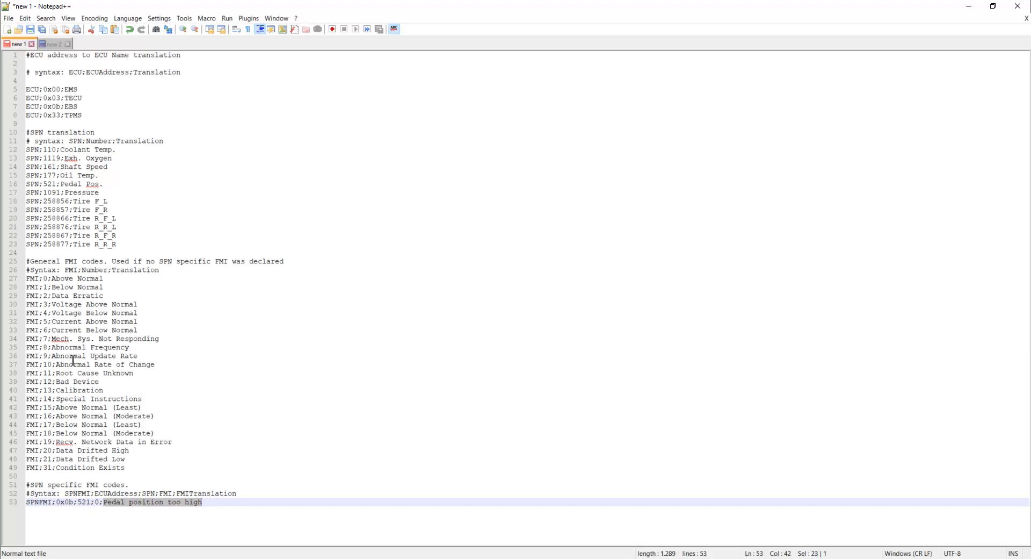
pyautogui.moveTo(143, 375)
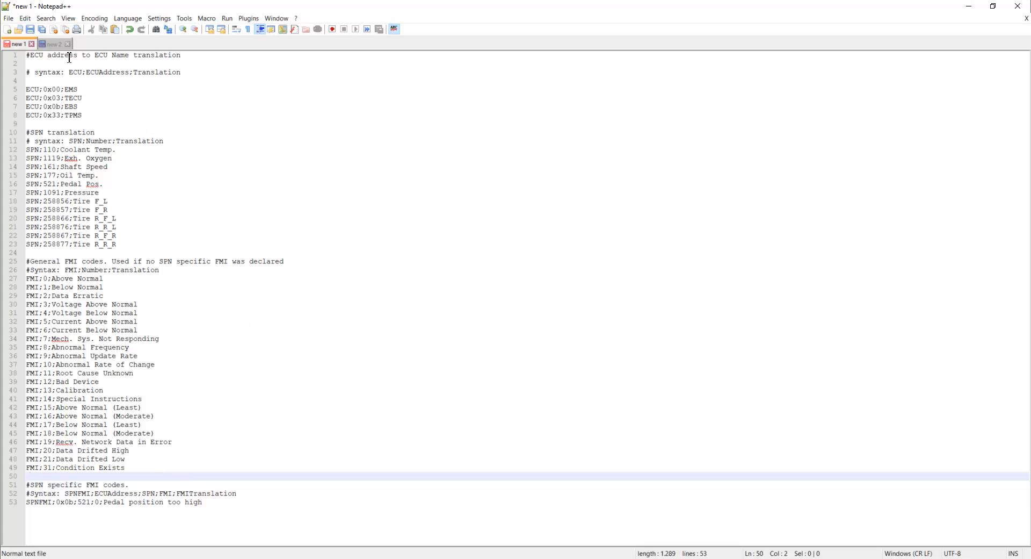
pyautogui.click(54, 44)
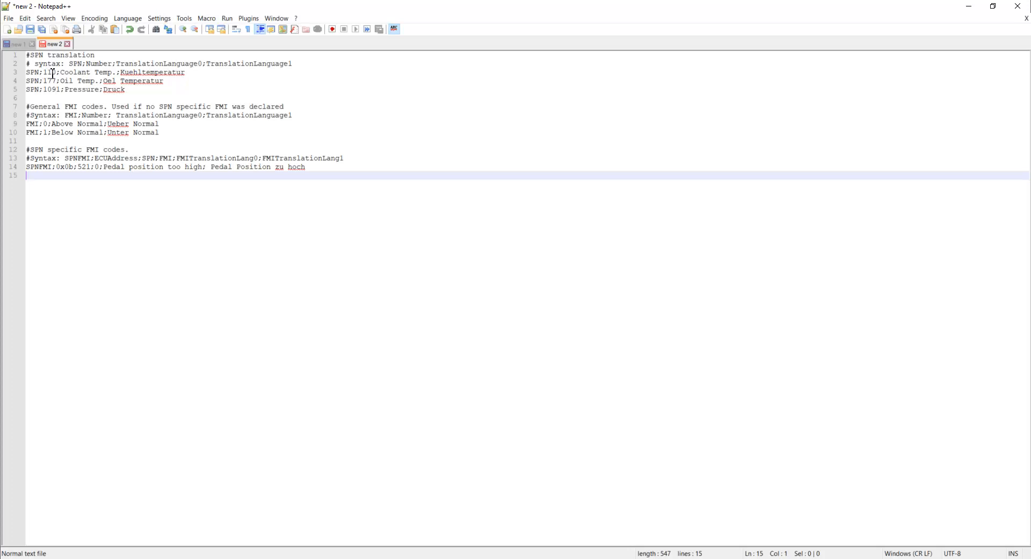
pyautogui.moveTo(59, 72); pyautogui.dragTo(187, 72)
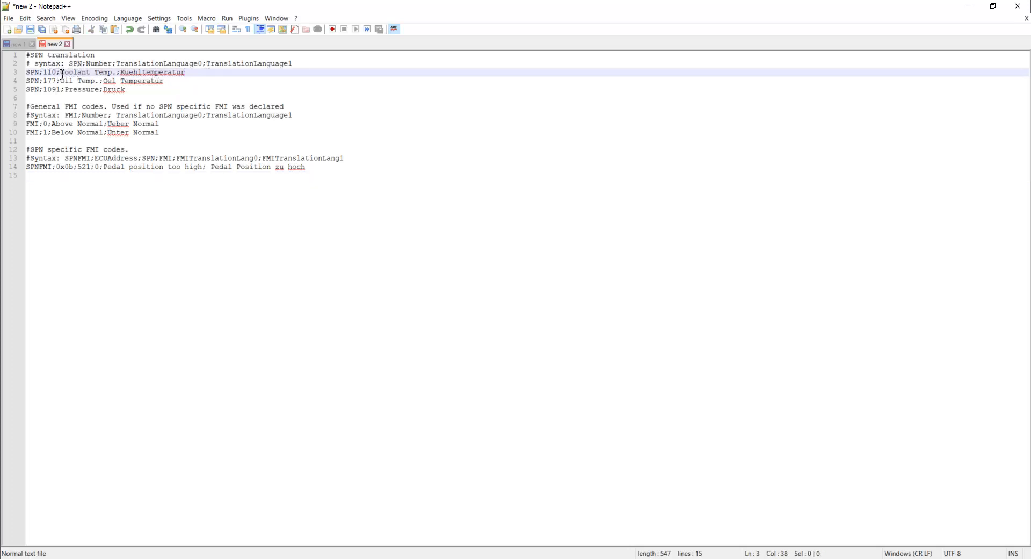
pyautogui.doubleClick(71, 72)
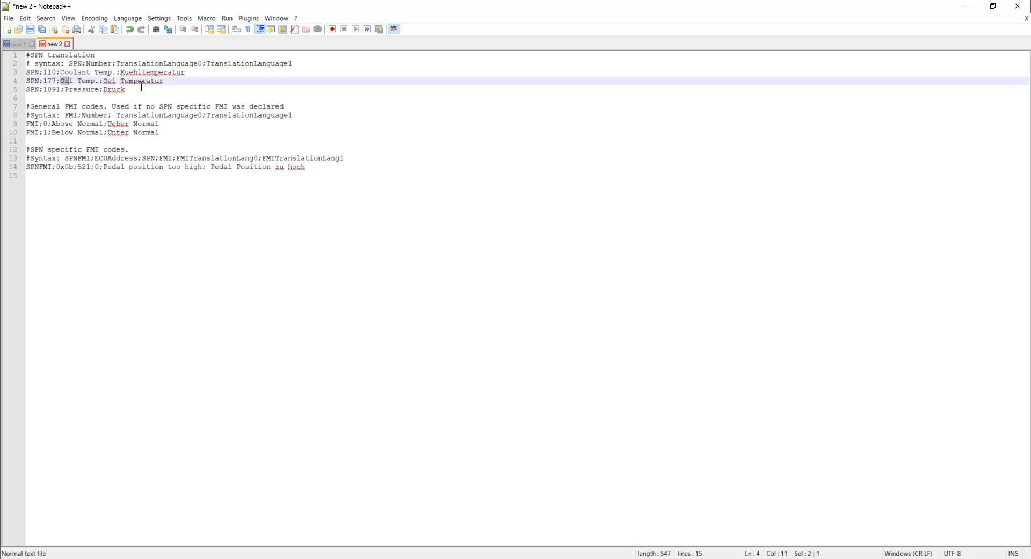
pyautogui.moveTo(68, 149)
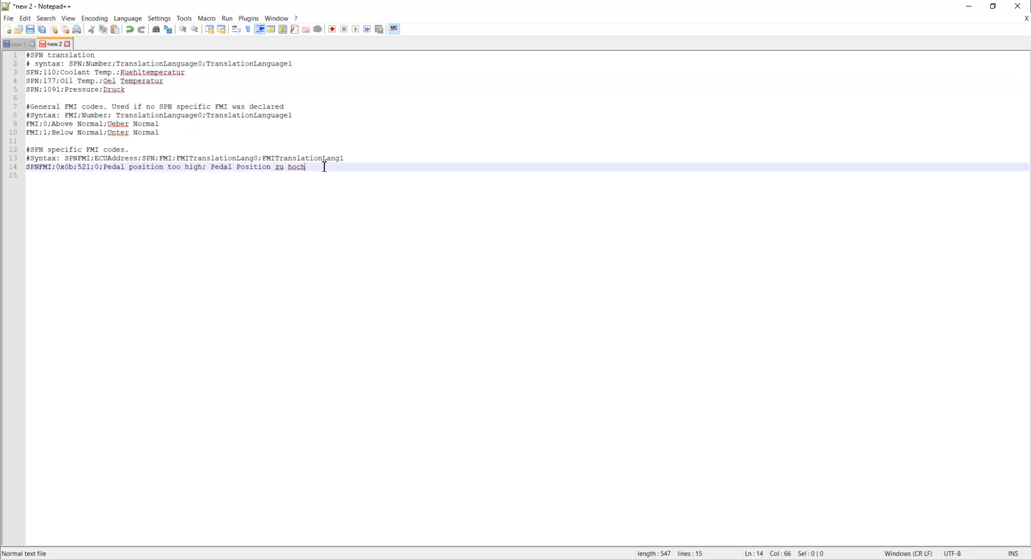
pyautogui.doubleClick(115, 167)
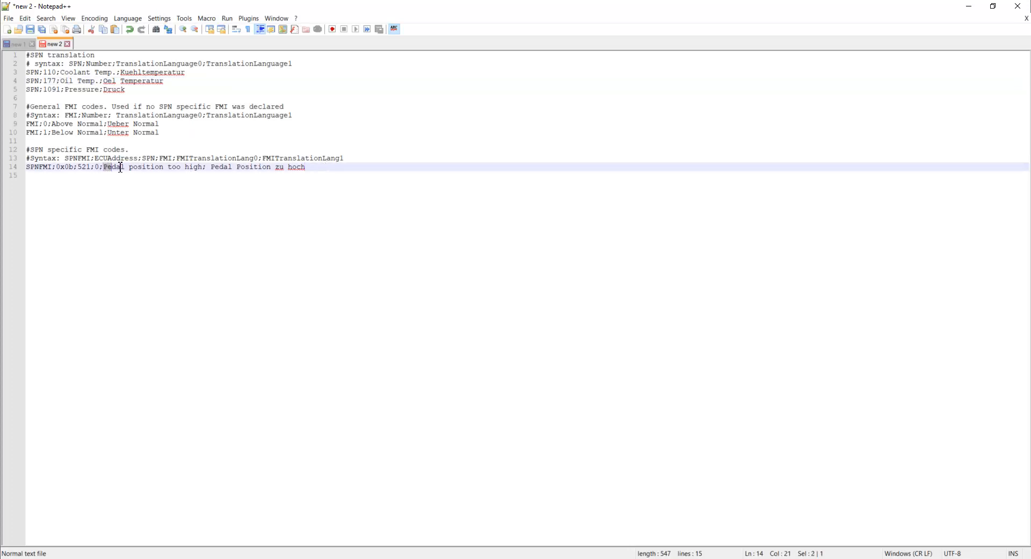
pyautogui.moveTo(103, 167); pyautogui.dragTo(206, 167)
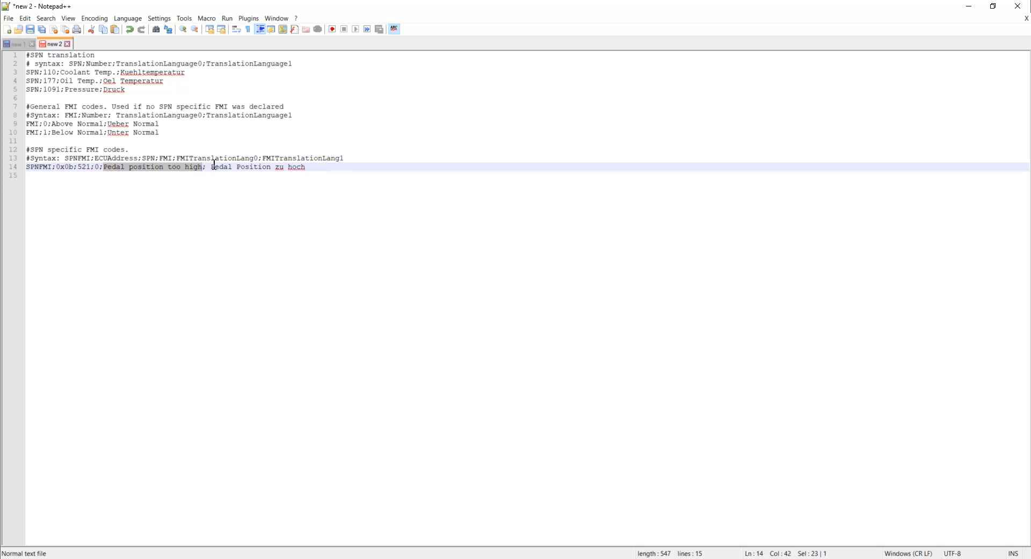
pyautogui.click(330, 167)
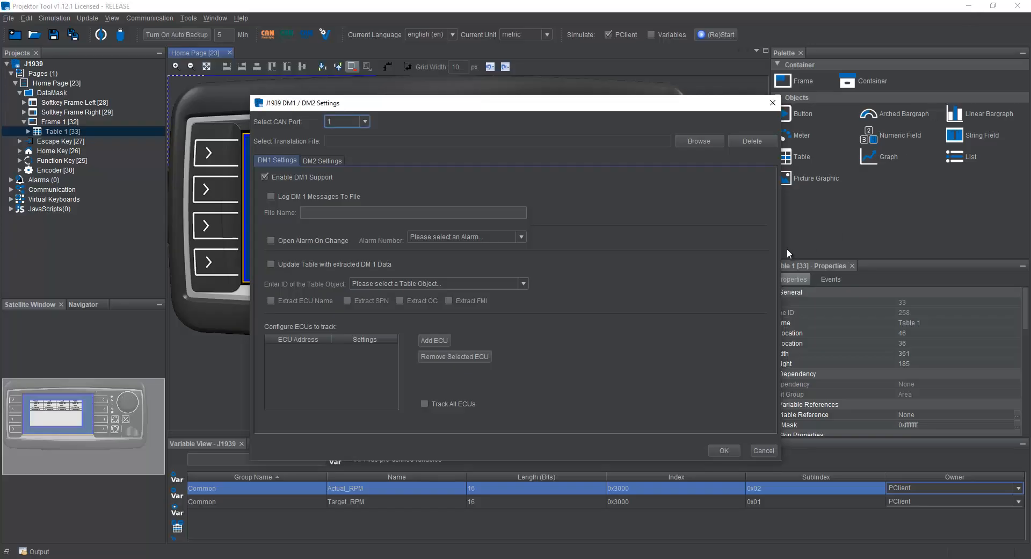
pyautogui.moveTo(604, 375)
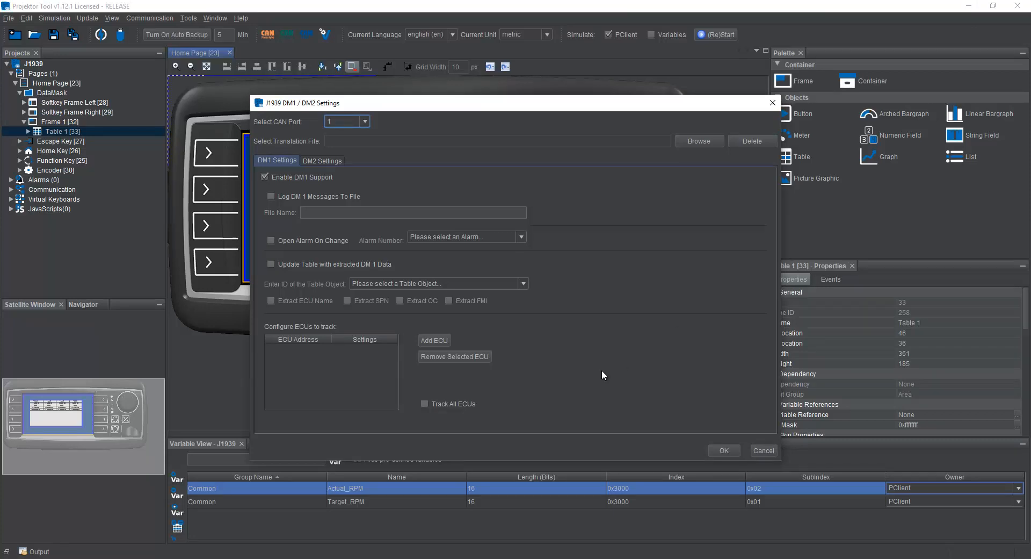
pyautogui.moveTo(359, 145)
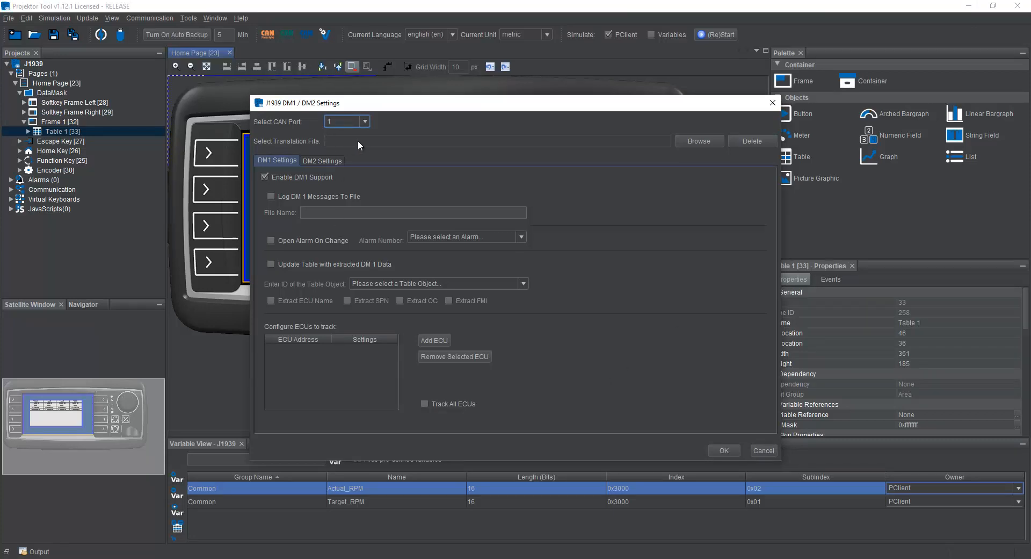
pyautogui.moveTo(539, 171)
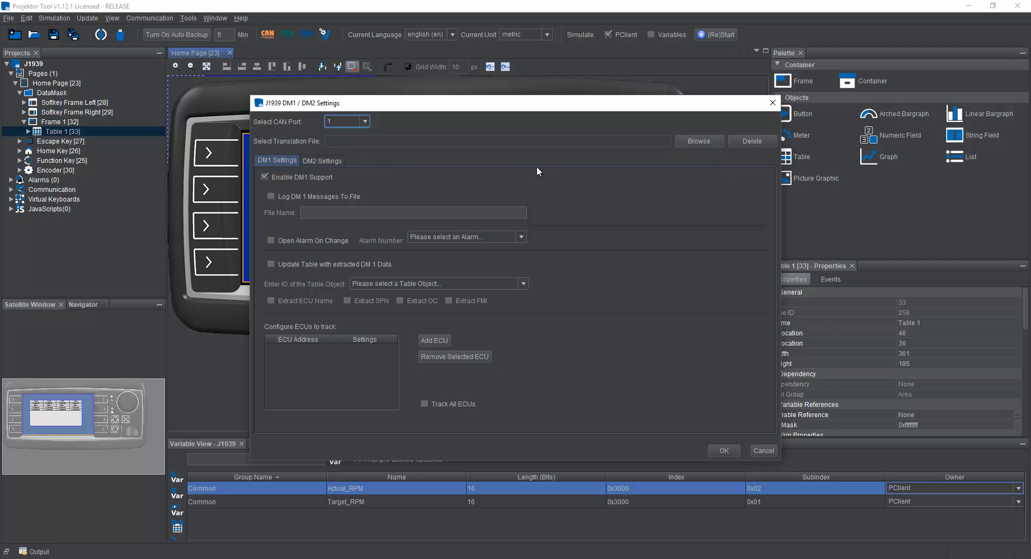
pyautogui.moveTo(550, 166)
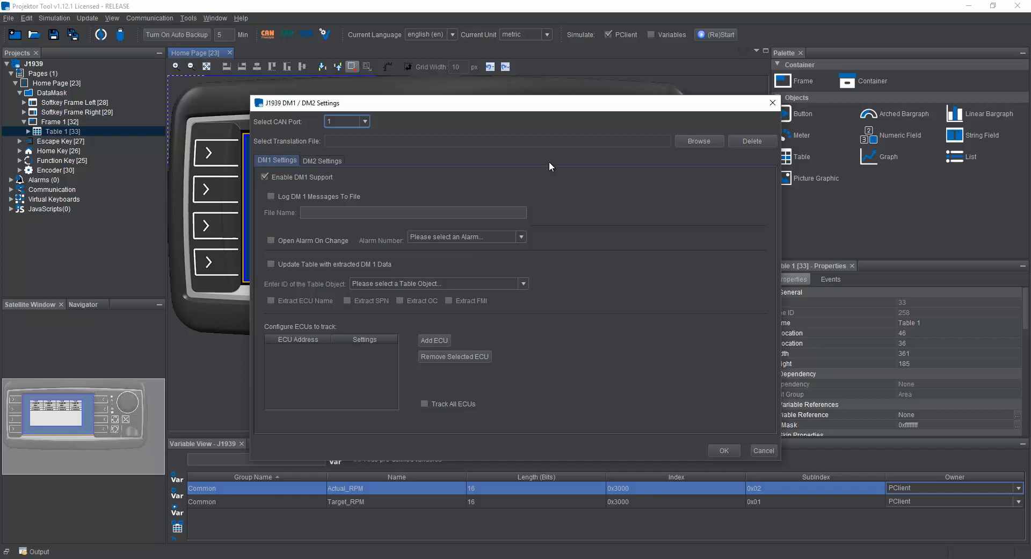
pyautogui.moveTo(546, 165)
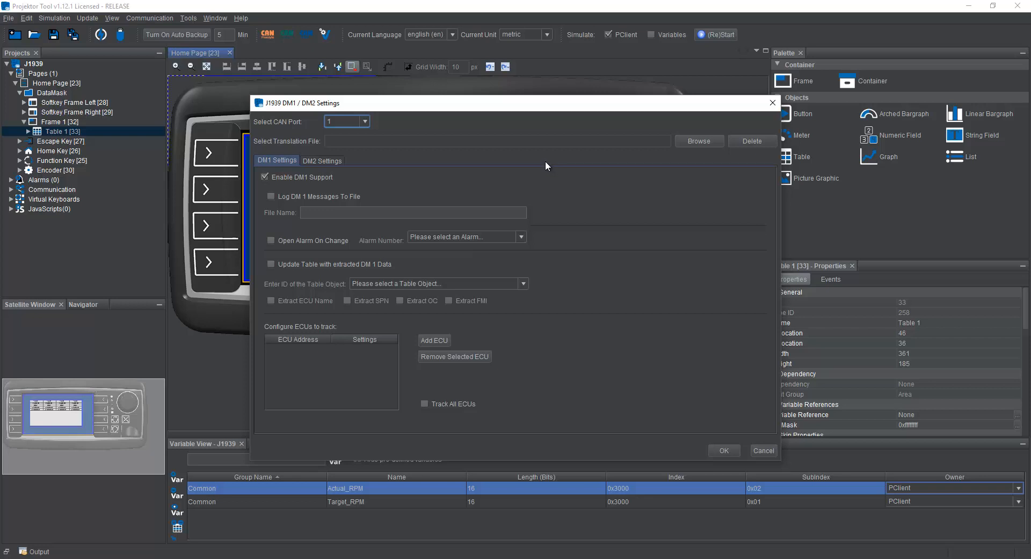
pyautogui.moveTo(265, 182)
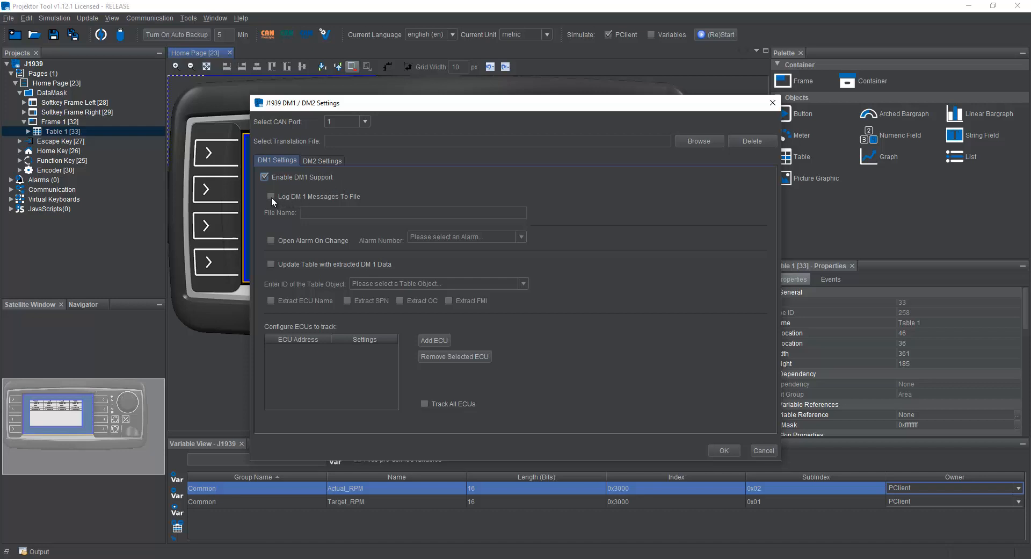
# Tick and then untick Log DM1 Messages To File, leaving DM1 logging off.
pyautogui.click(271, 196)
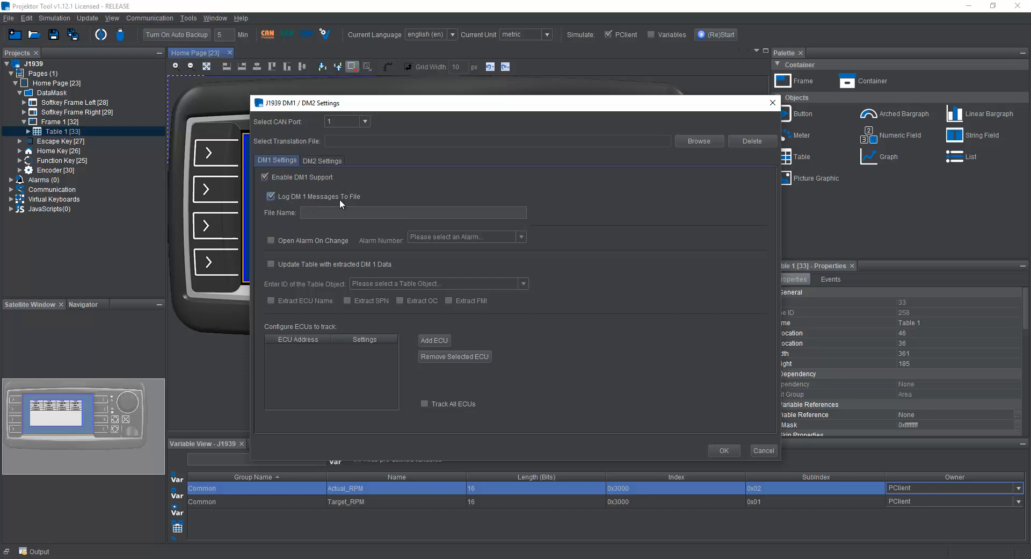
pyautogui.click(413, 212)
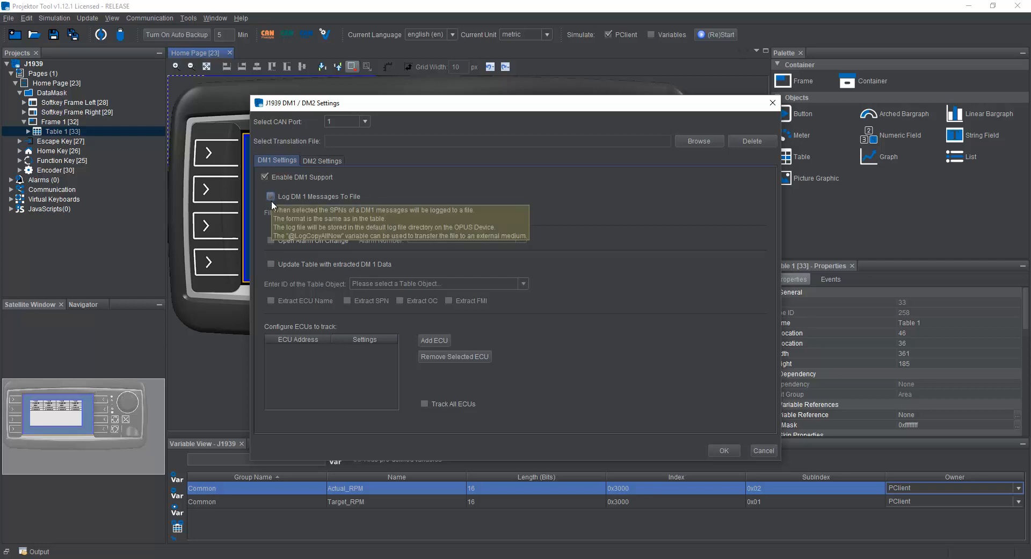
pyautogui.moveTo(273, 244)
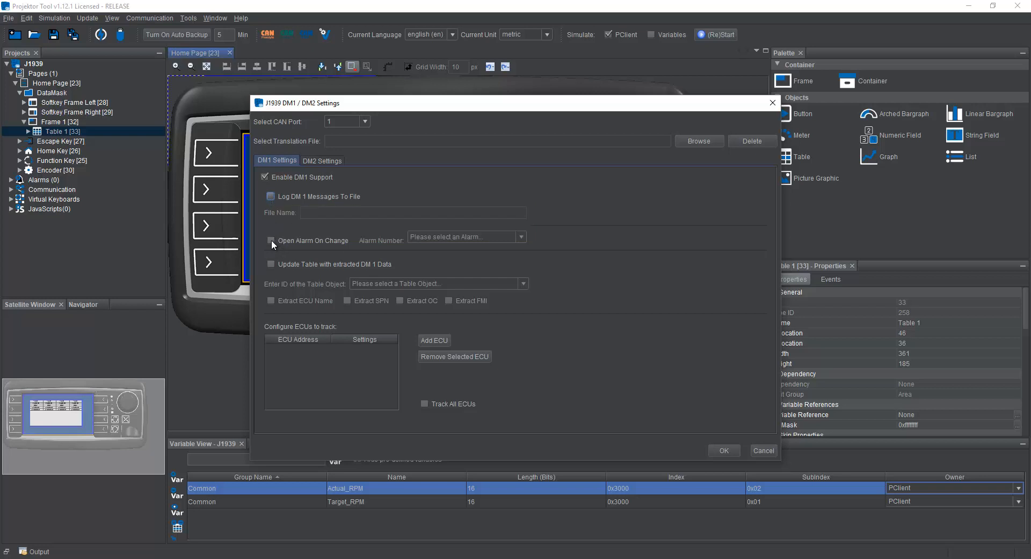
pyautogui.moveTo(271, 242)
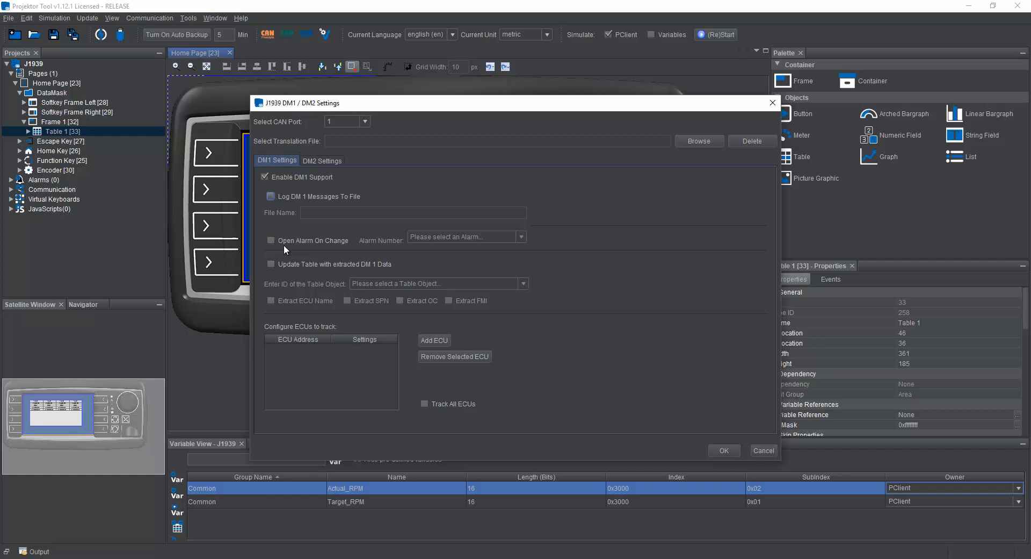
pyautogui.moveTo(361, 284)
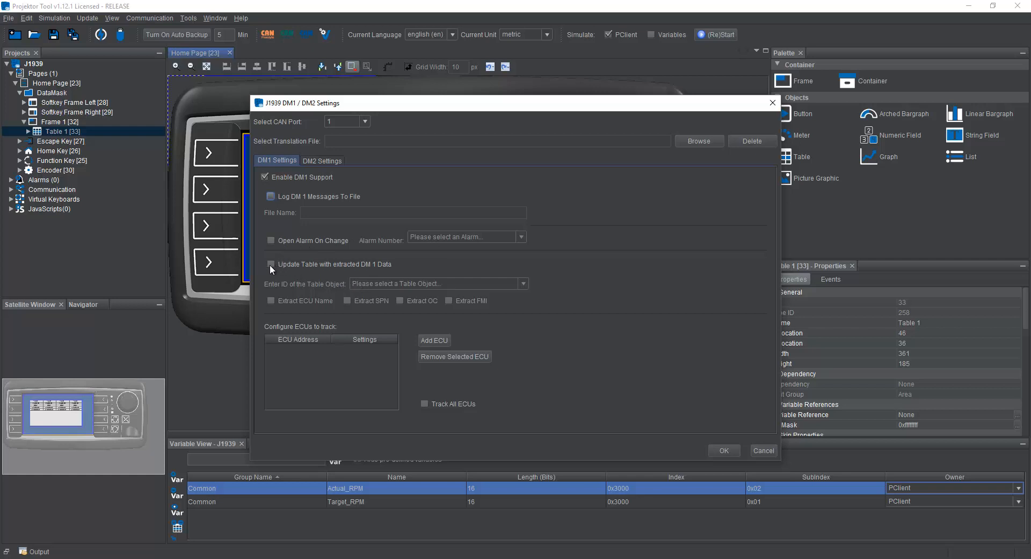
# Update Table 1 (33) from DM1, extracting ECU name, SPN and FMI.
pyautogui.click(271, 264)
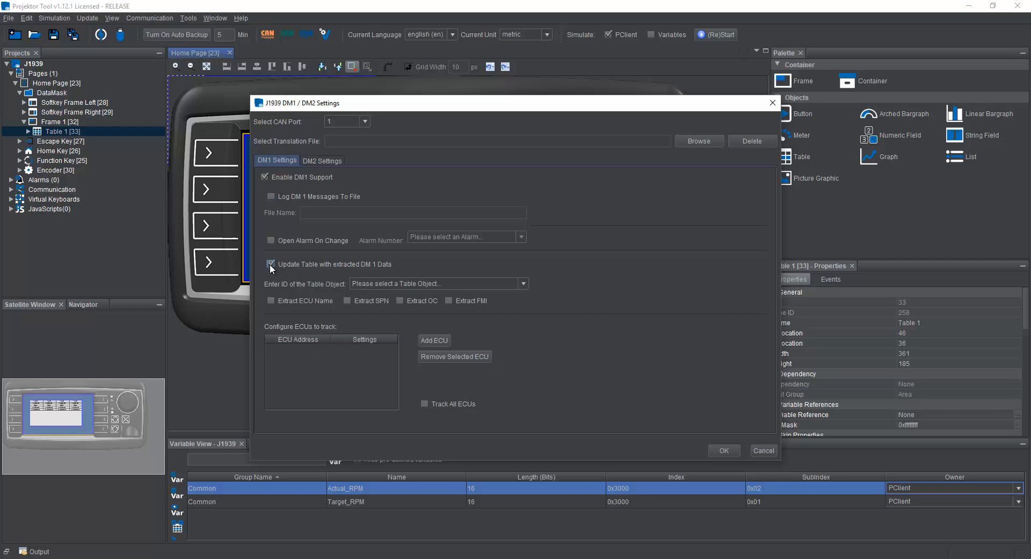
pyautogui.moveTo(270, 267)
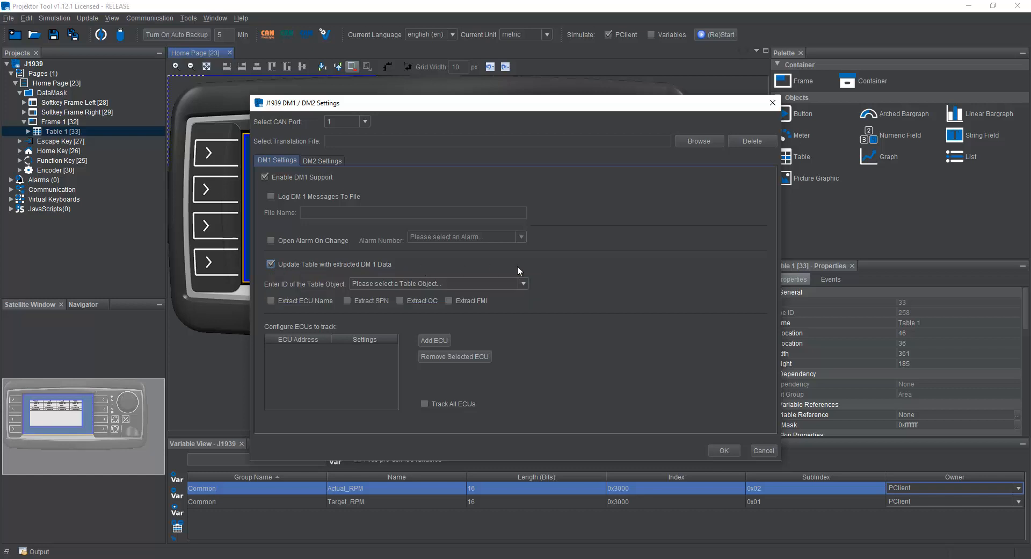
pyautogui.moveTo(579, 279)
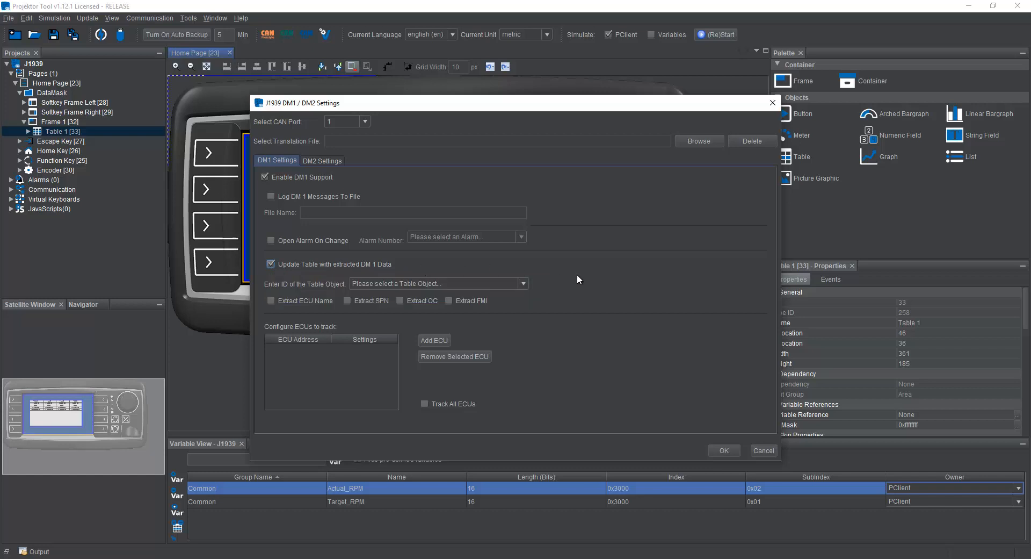
pyautogui.moveTo(325, 273)
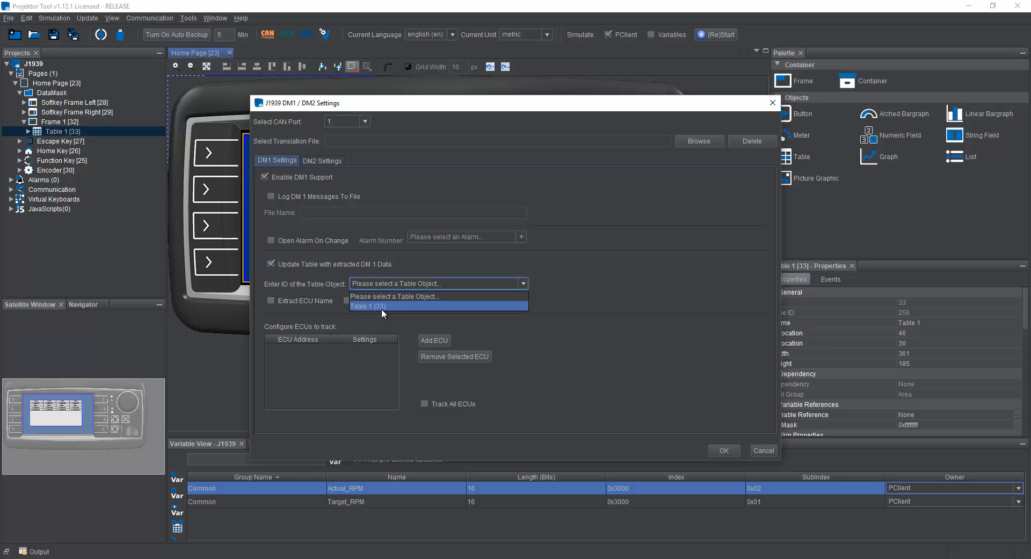
pyautogui.moveTo(60, 156)
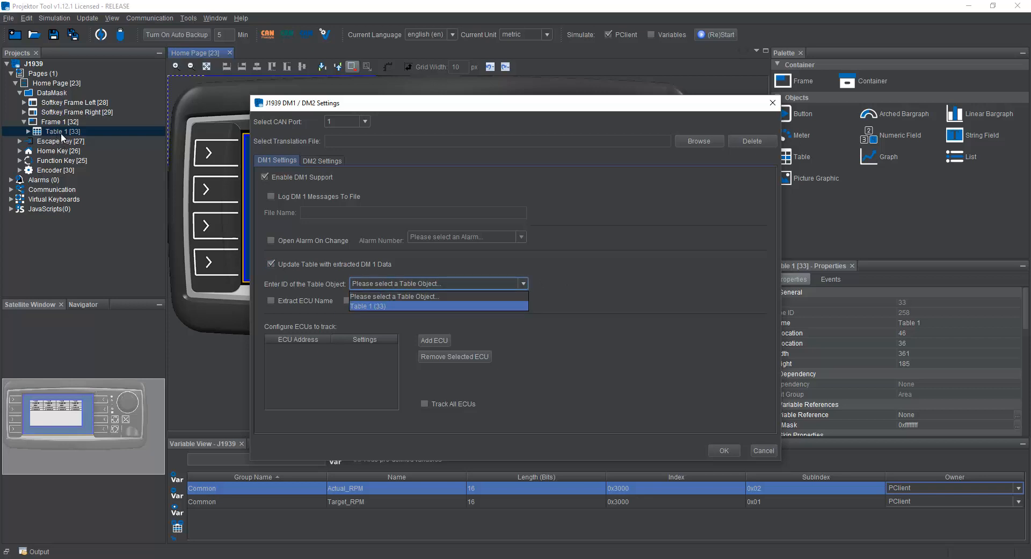
pyautogui.moveTo(392, 311)
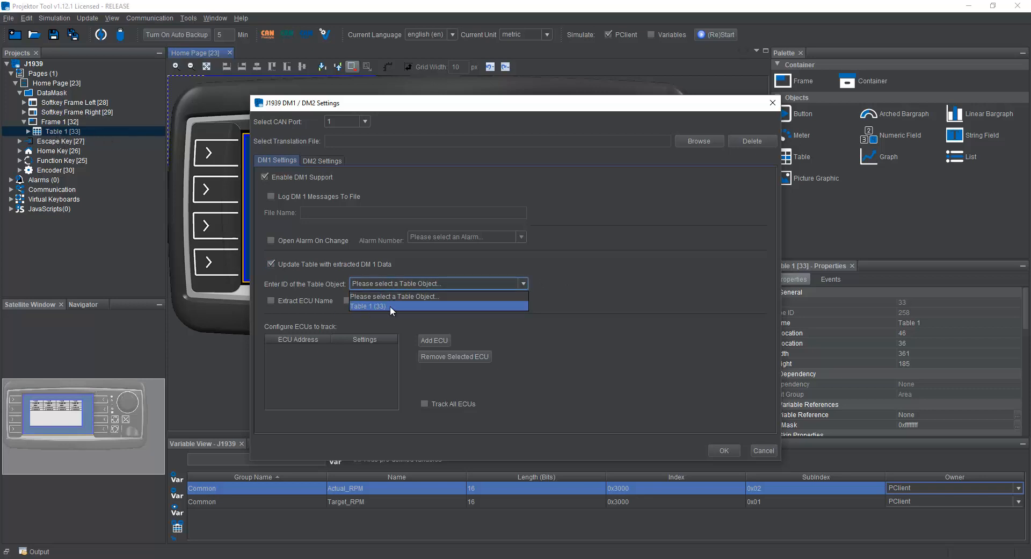
pyautogui.click(368, 307)
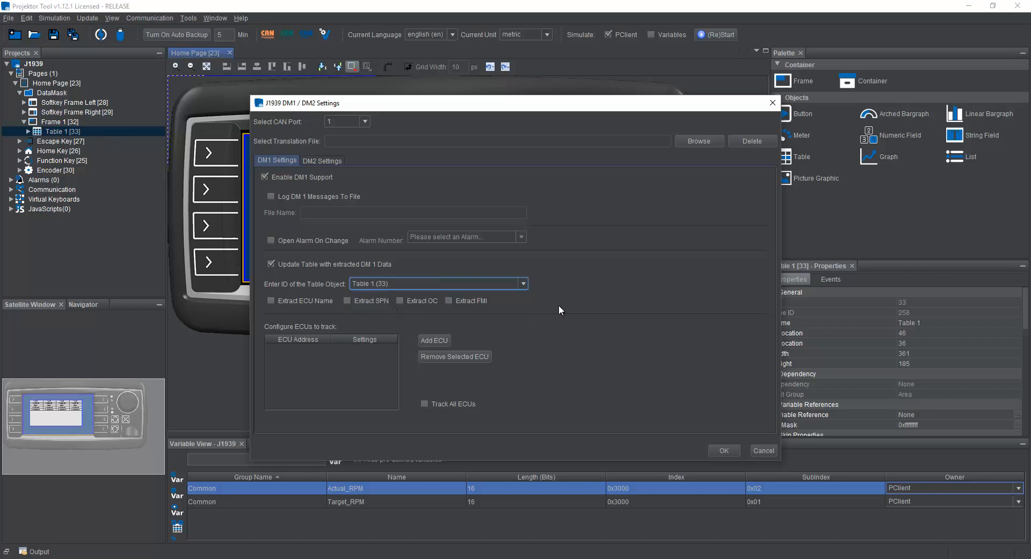
pyautogui.moveTo(564, 303)
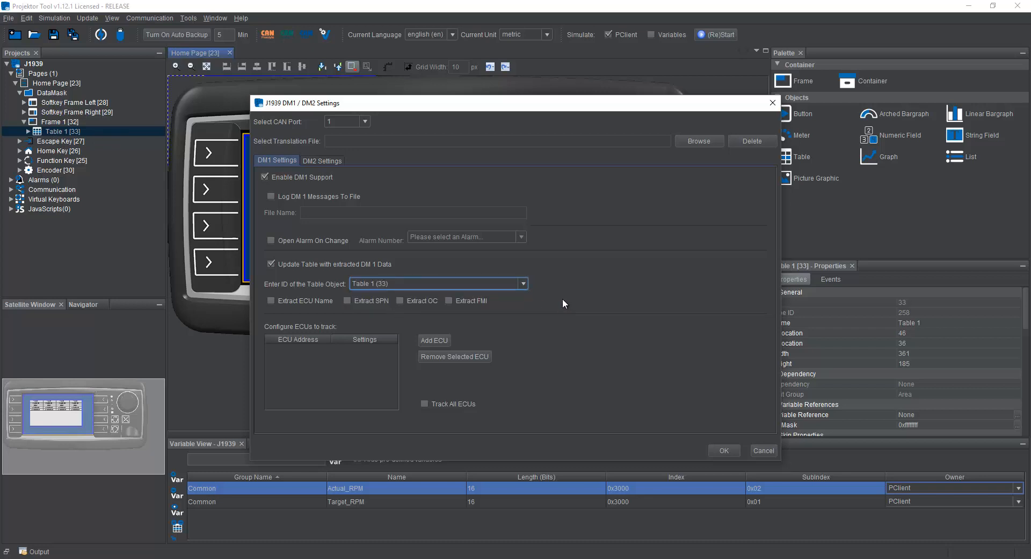
pyautogui.moveTo(279, 305)
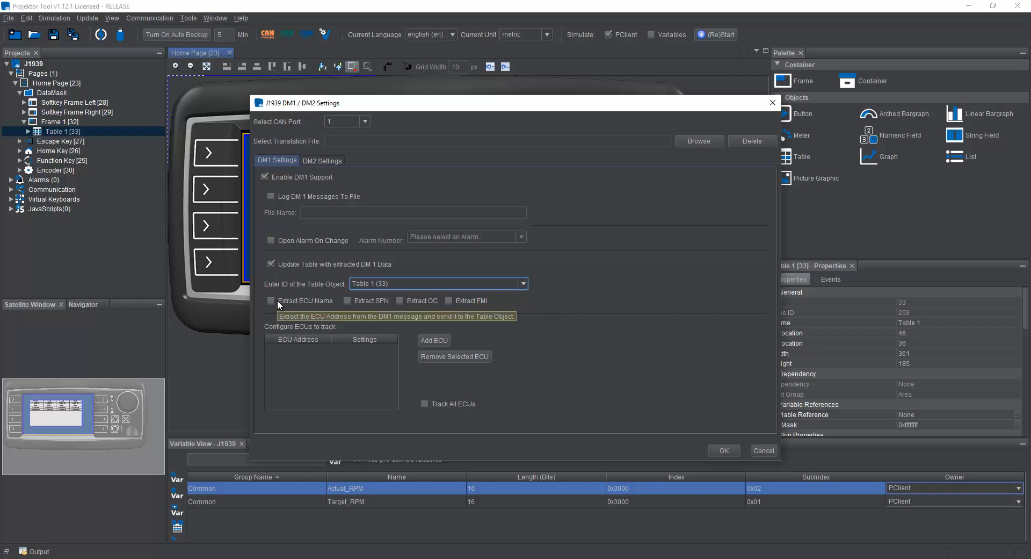
pyautogui.click(271, 300)
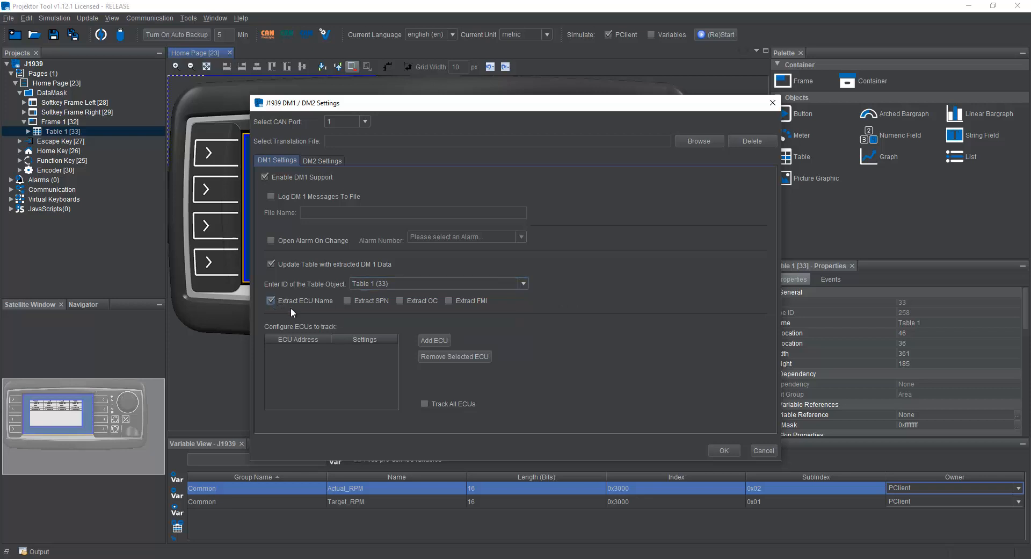
pyautogui.click(347, 301)
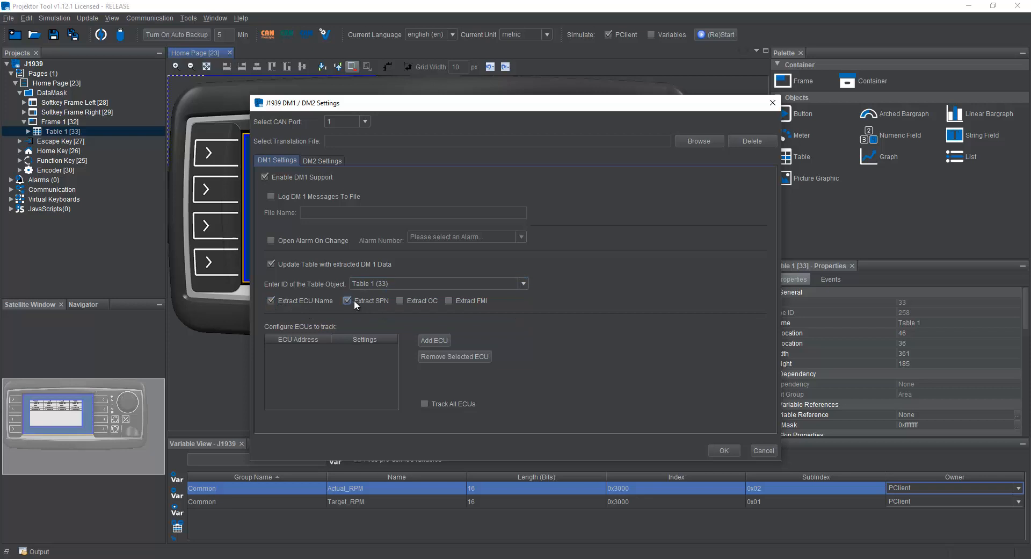
pyautogui.moveTo(420, 304)
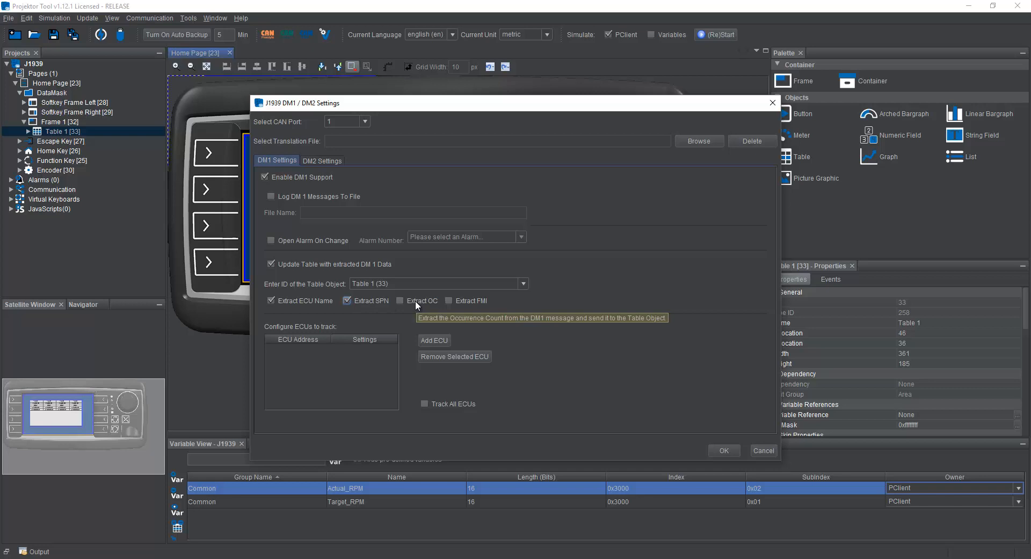
pyautogui.moveTo(416, 306)
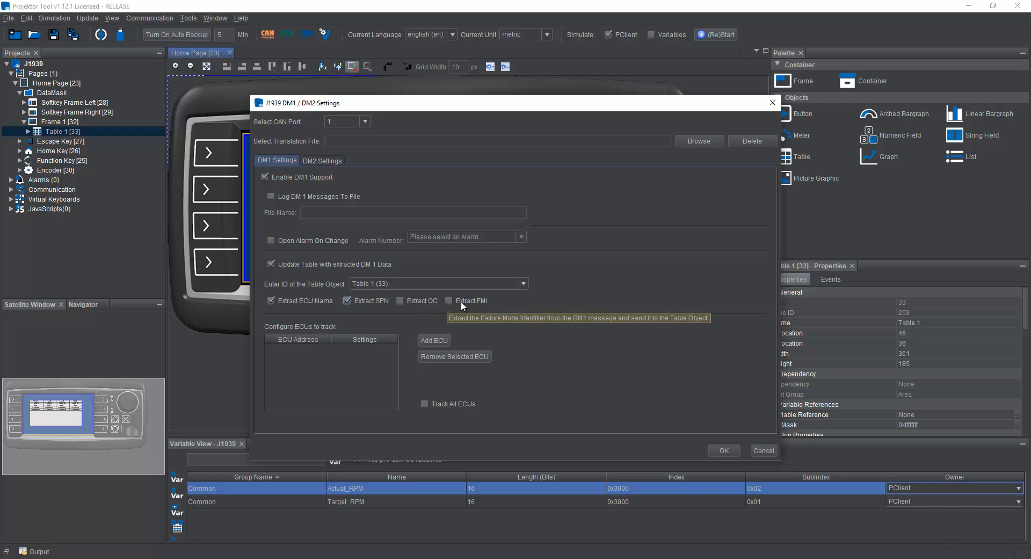
pyautogui.click(449, 300)
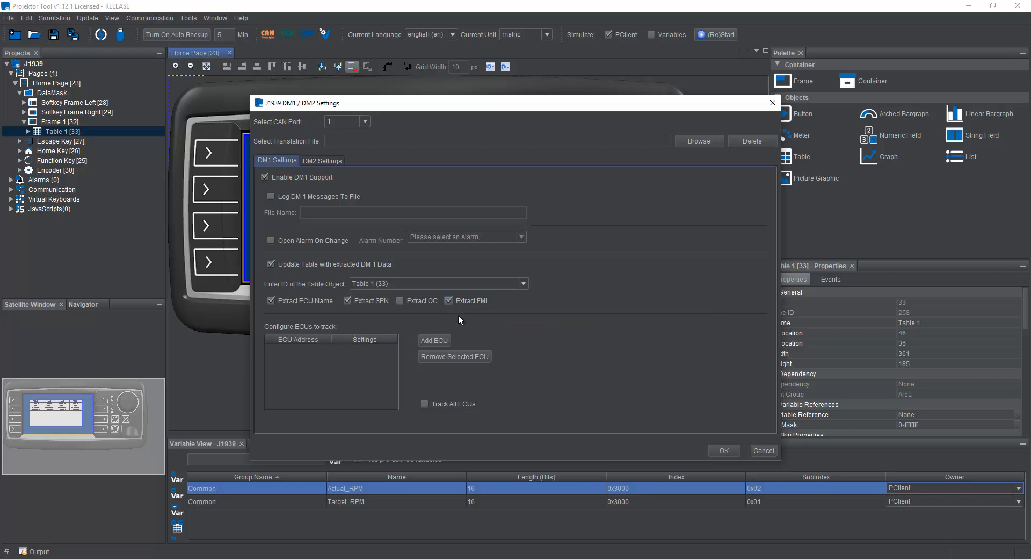
pyautogui.moveTo(511, 311)
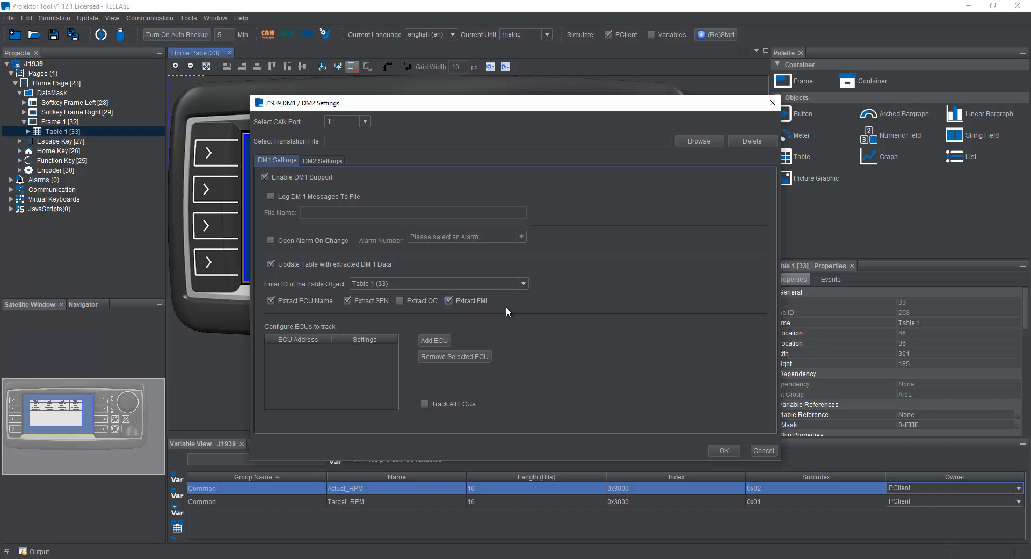
pyautogui.moveTo(354, 361)
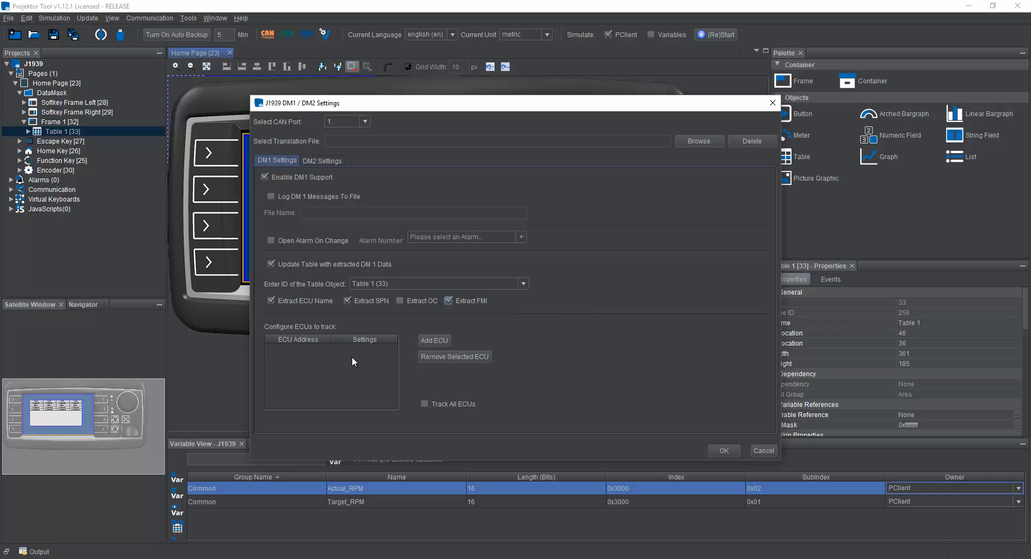
pyautogui.moveTo(456, 362)
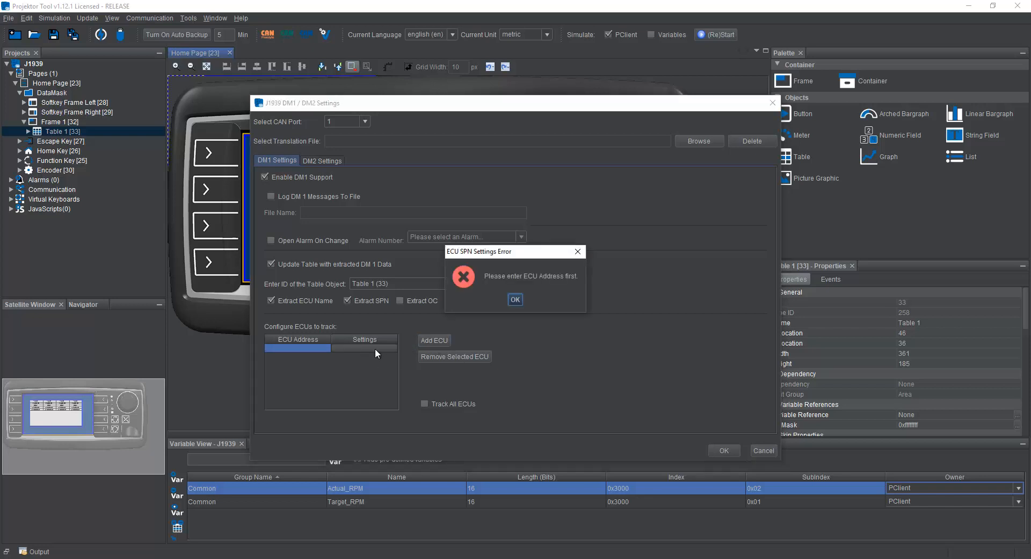
# Dismiss the missing-address warning and enter ECU address 0x1 in the tracked list.
pyautogui.click(516, 299)
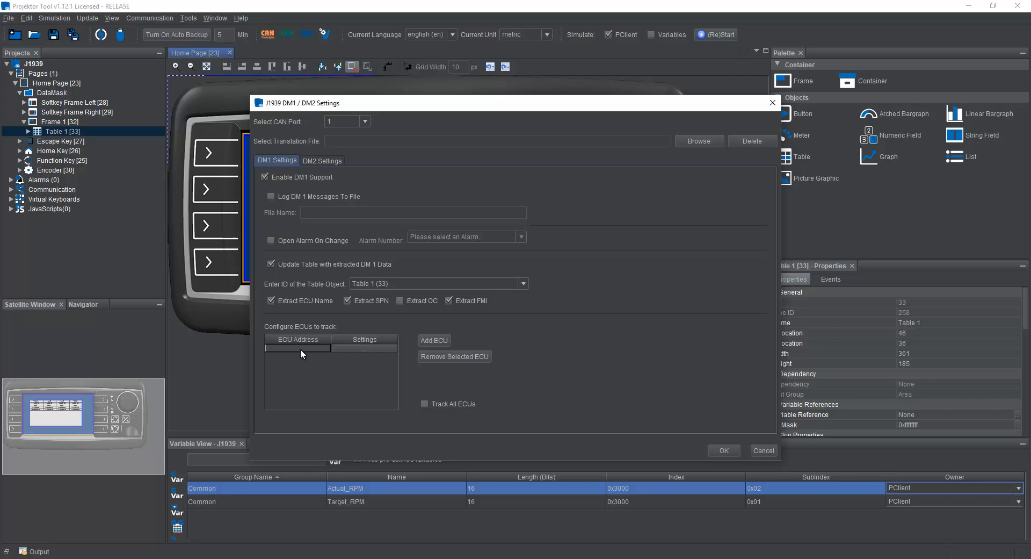
pyautogui.click(434, 340)
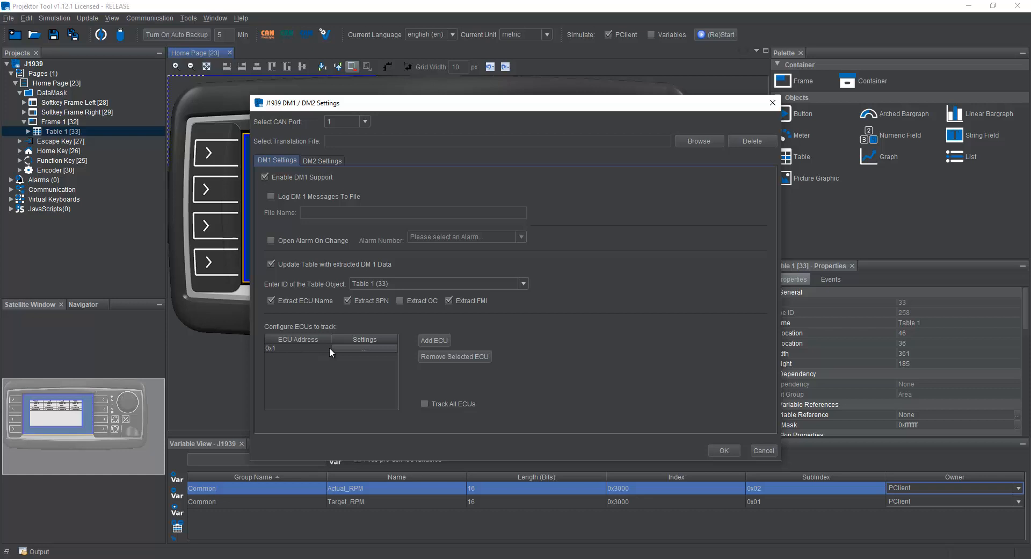
pyautogui.click(364, 349)
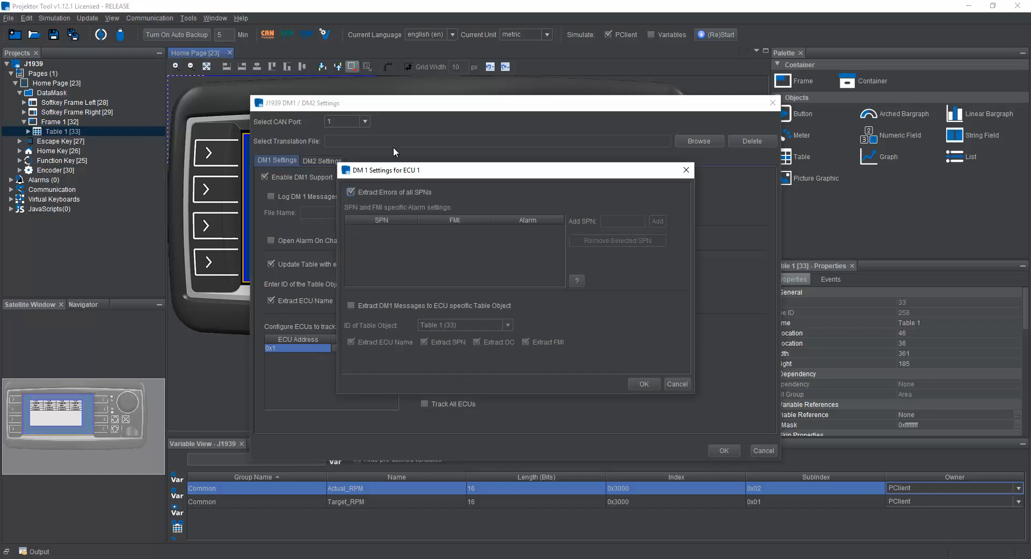
pyautogui.moveTo(444, 196)
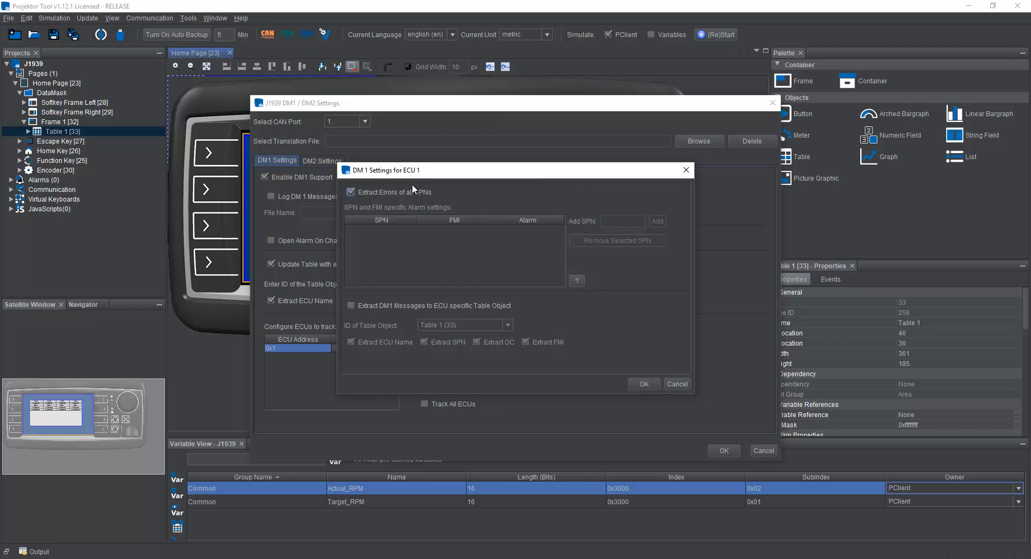
pyautogui.click(350, 192)
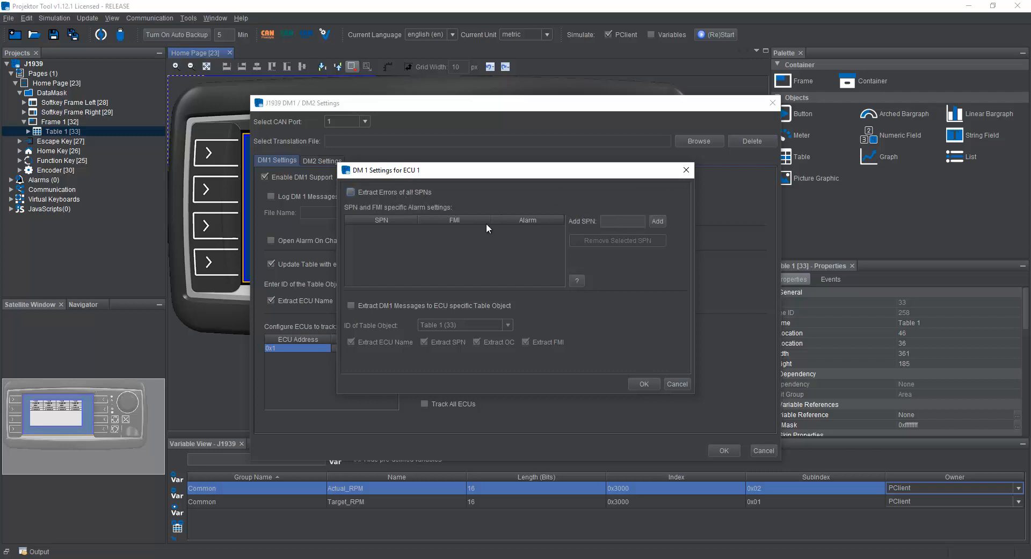
pyautogui.moveTo(623, 221)
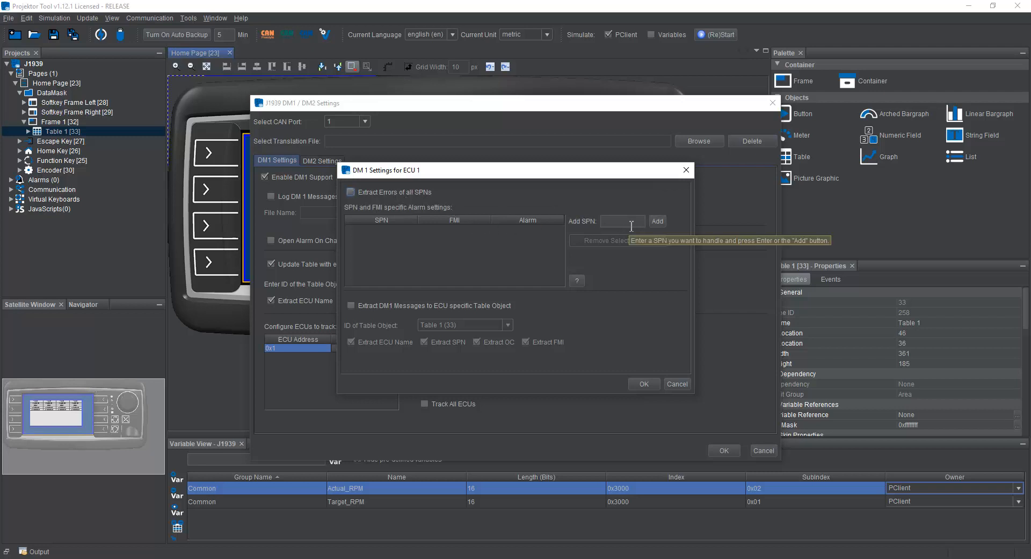
pyautogui.moveTo(459, 316)
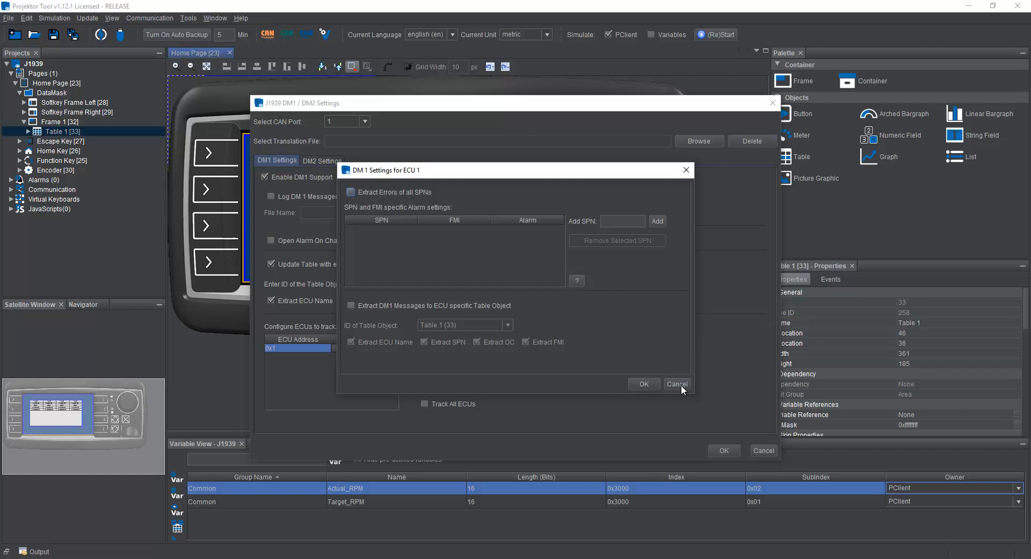
pyautogui.click(677, 383)
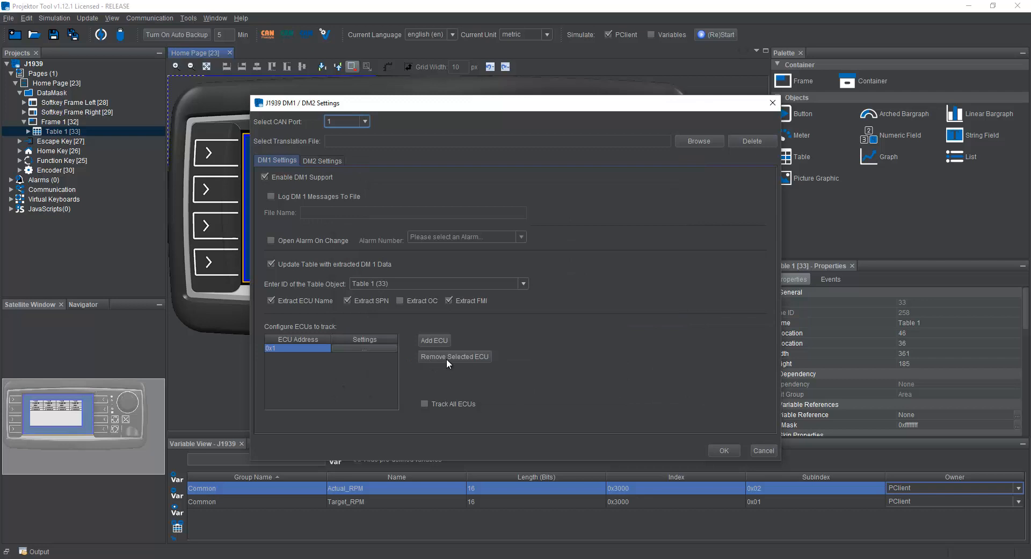
# Remove ECU 0x1 from the DM1 tracked ECU list.
pyautogui.click(424, 404)
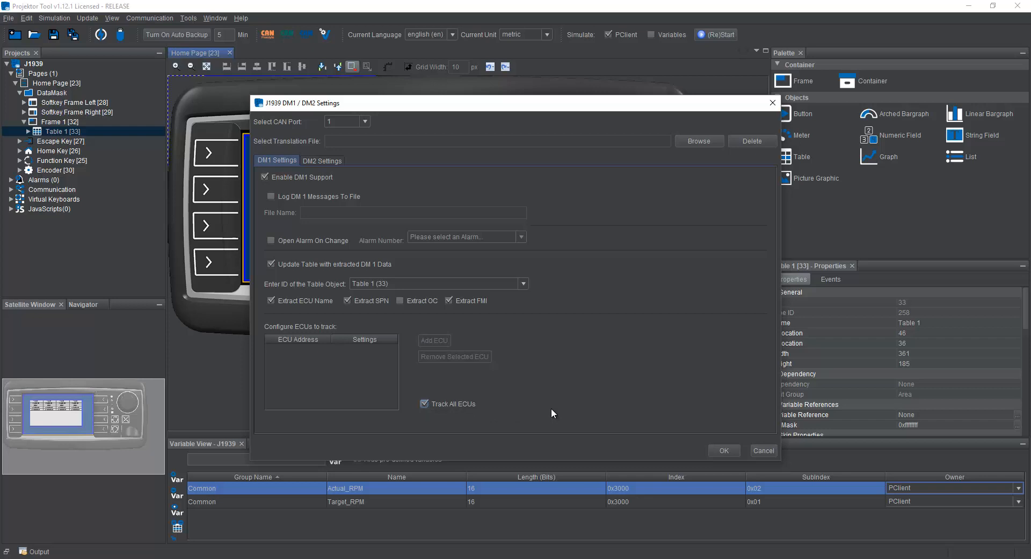
pyautogui.moveTo(545, 358)
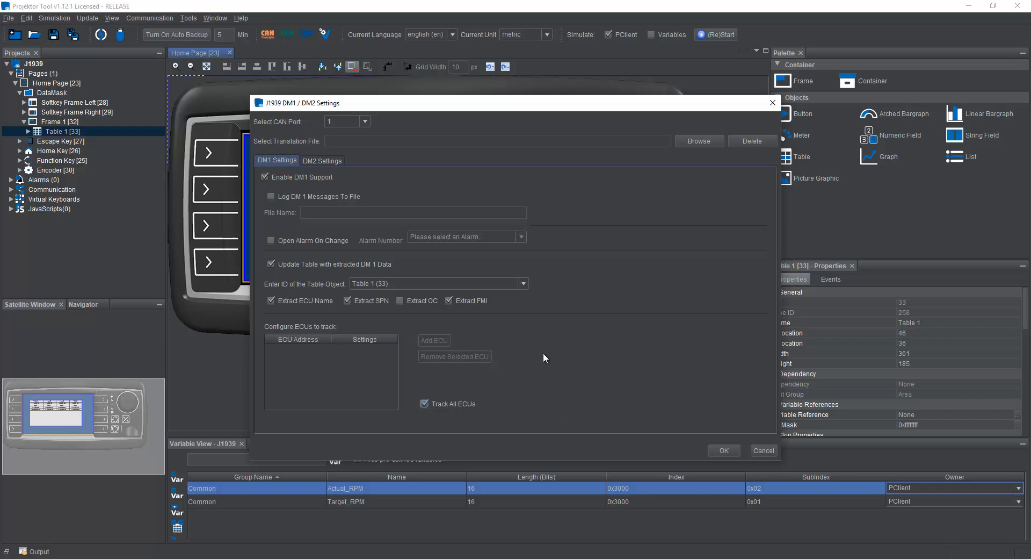
# On the DM2 tab, enable DM2 support updating Table 1 (33), then open the manual page.
pyautogui.click(322, 160)
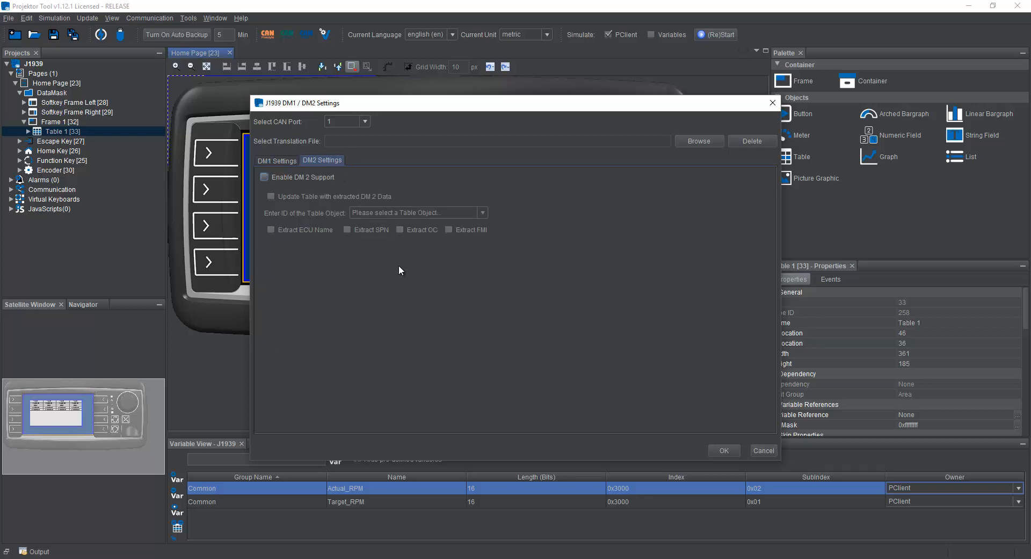
pyautogui.moveTo(404, 264)
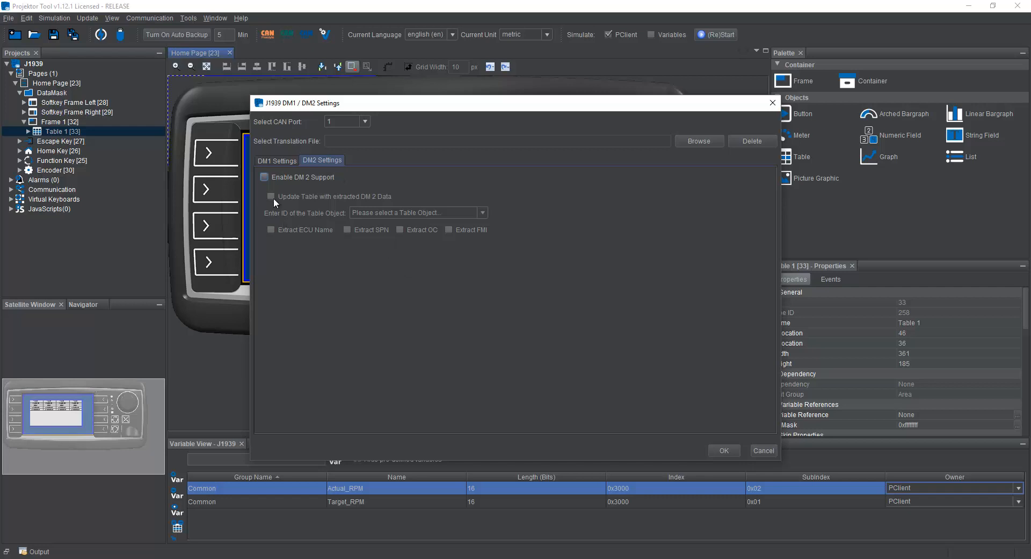
pyautogui.click(265, 177)
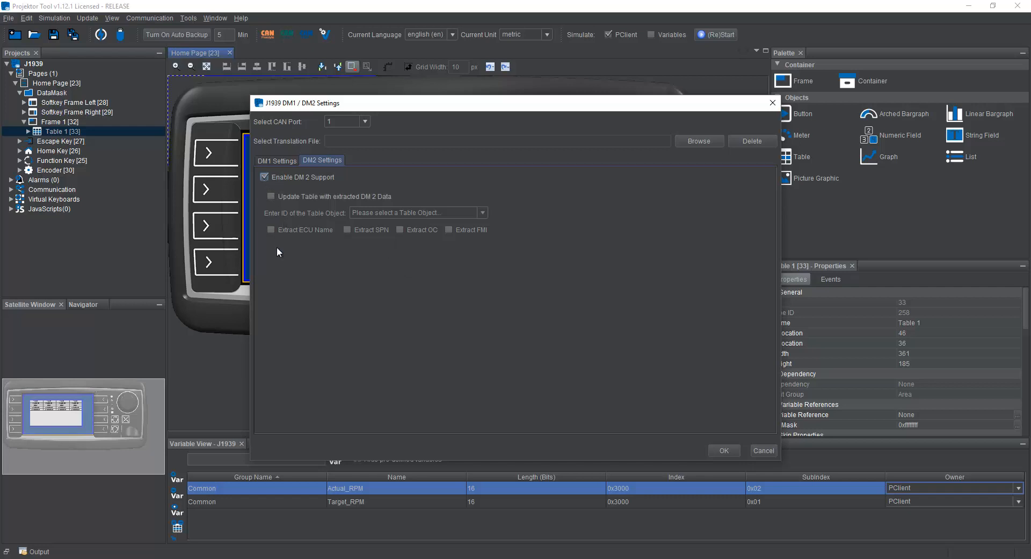
pyautogui.click(270, 196)
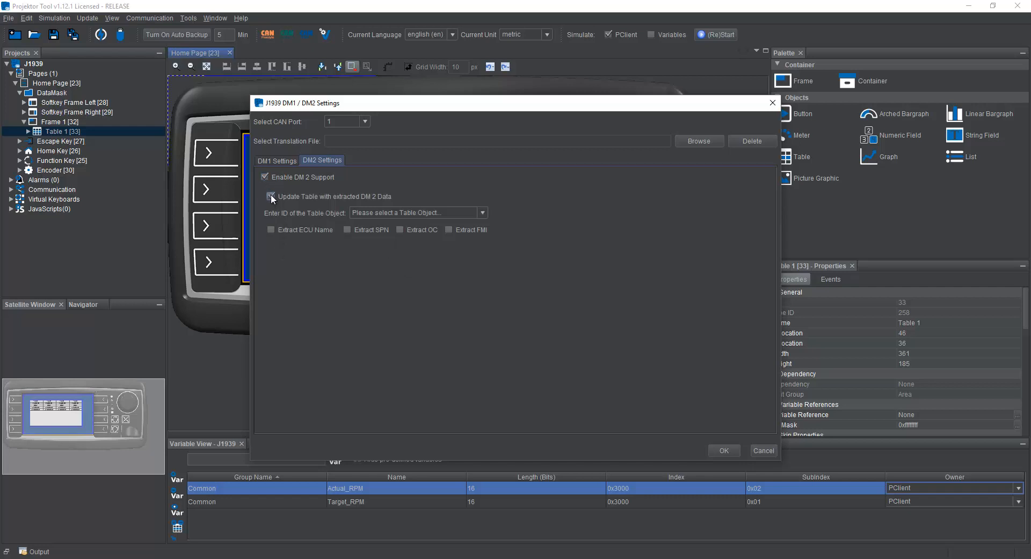
pyautogui.click(270, 196)
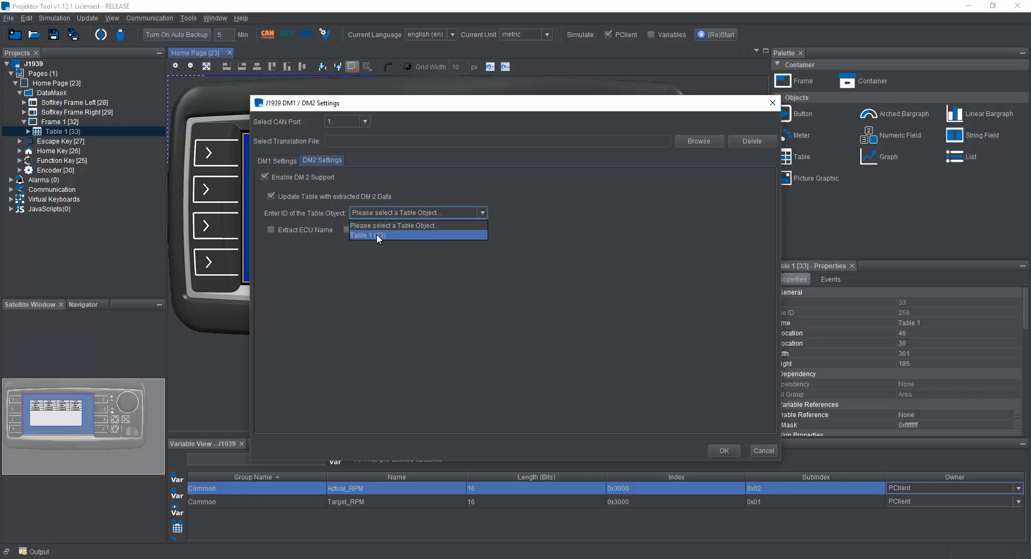
pyautogui.moveTo(396, 237)
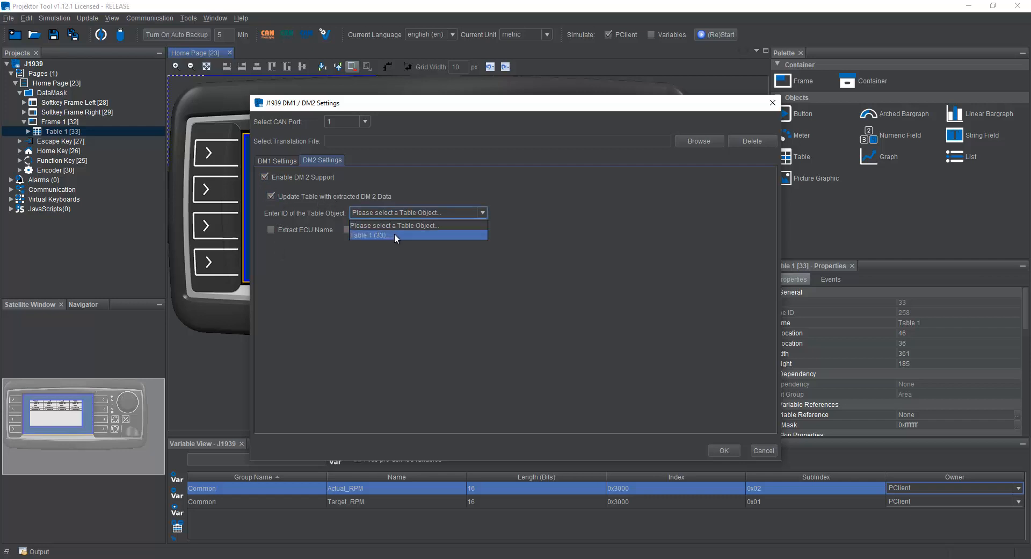
pyautogui.click(368, 235)
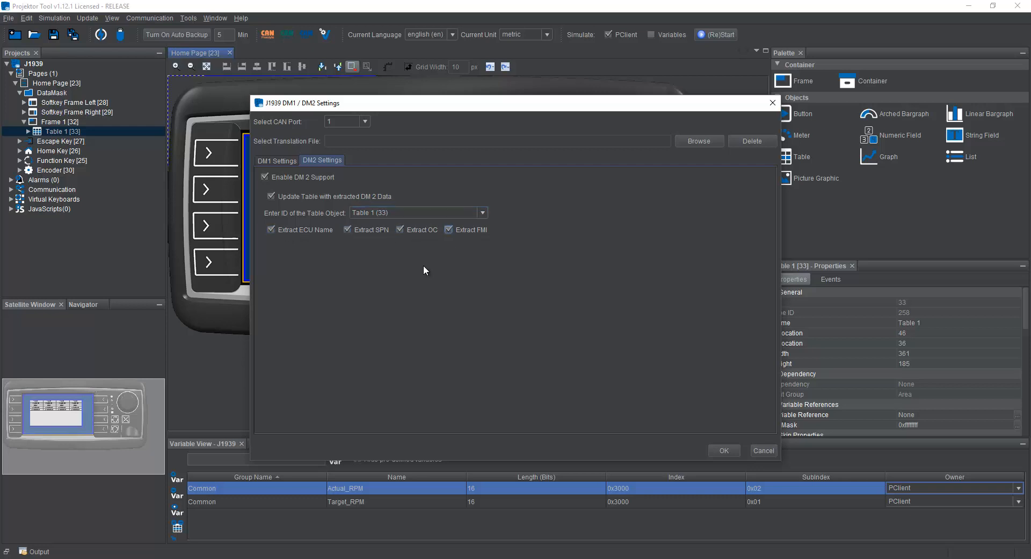
pyautogui.moveTo(420, 273)
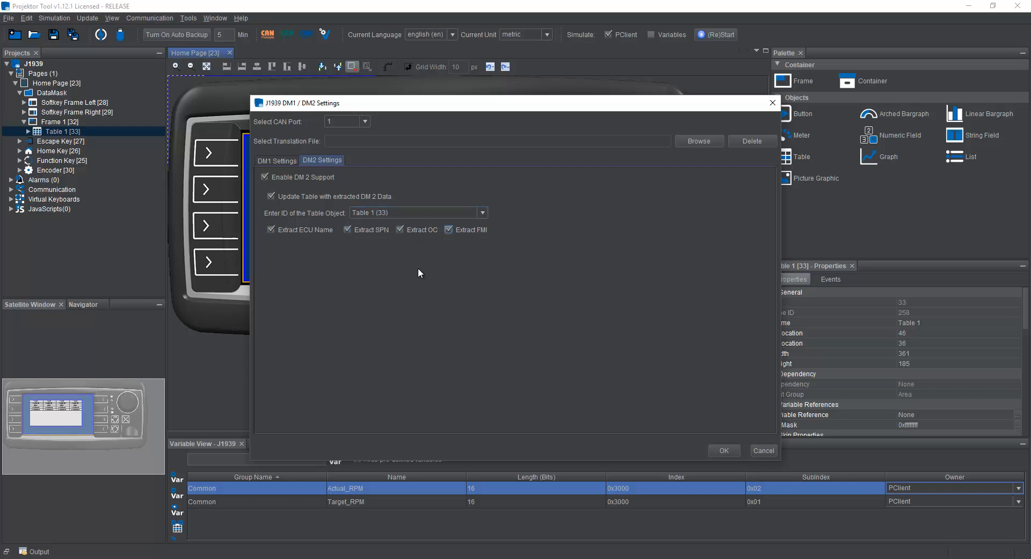
pyautogui.moveTo(331, 262)
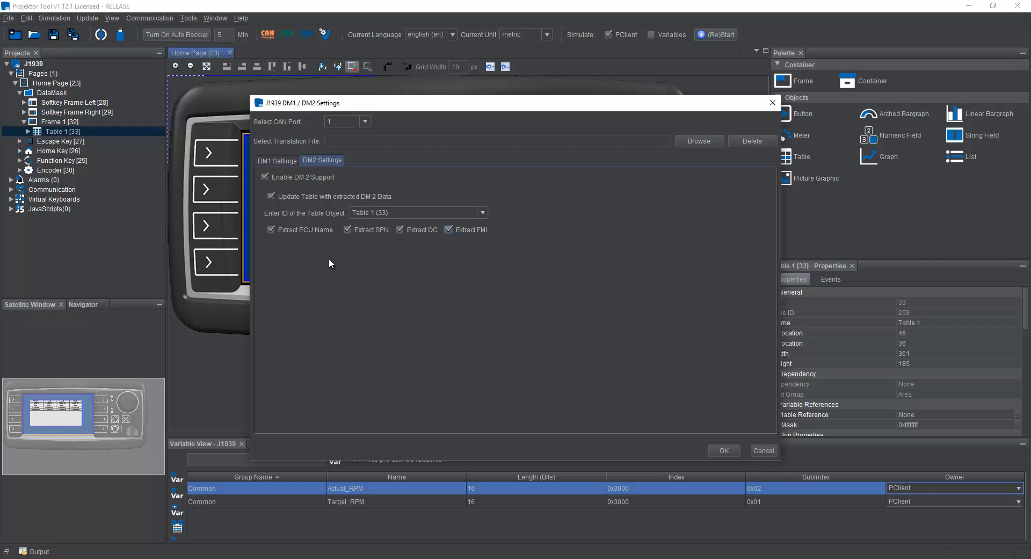
pyautogui.click(724, 450)
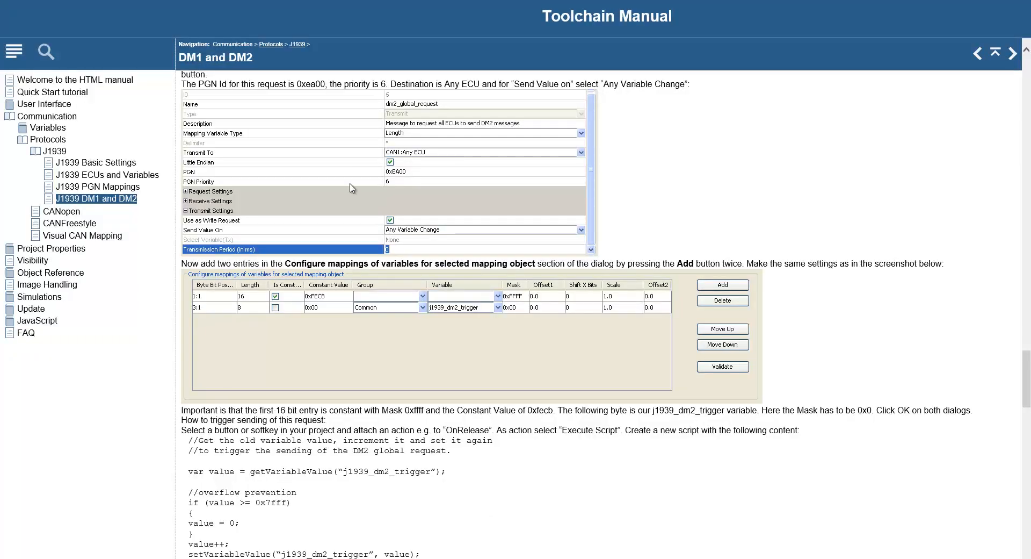
pyautogui.moveTo(363, 423)
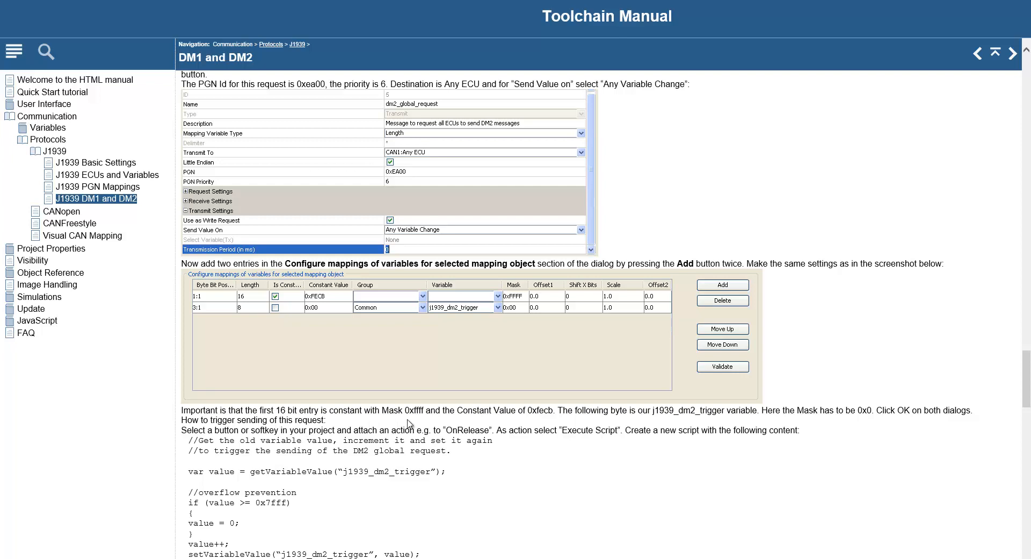
pyautogui.moveTo(444, 456)
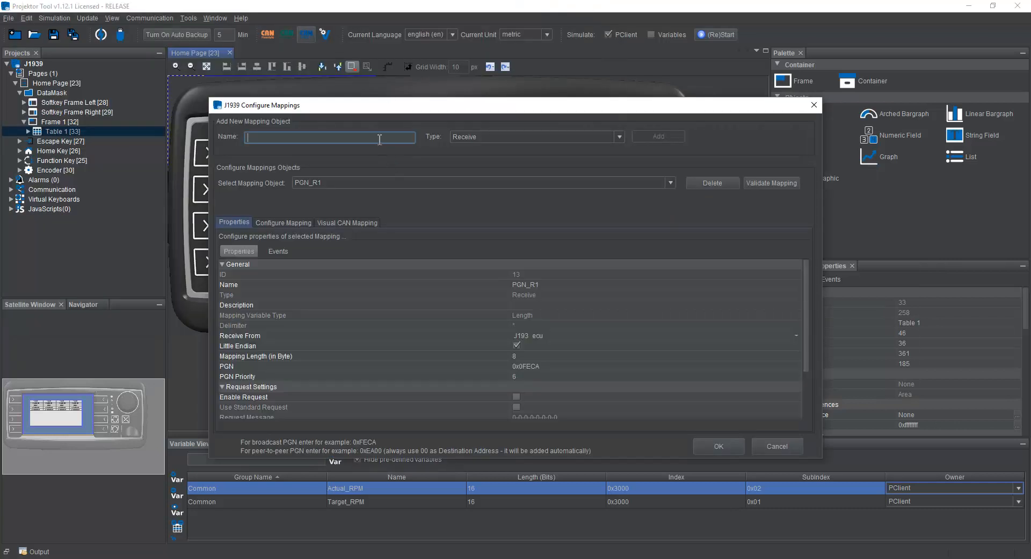
# Add transmit mapping DM2_Trigger and set its PGN to 0xEA00.
pyautogui.write('DM2_Trigger')
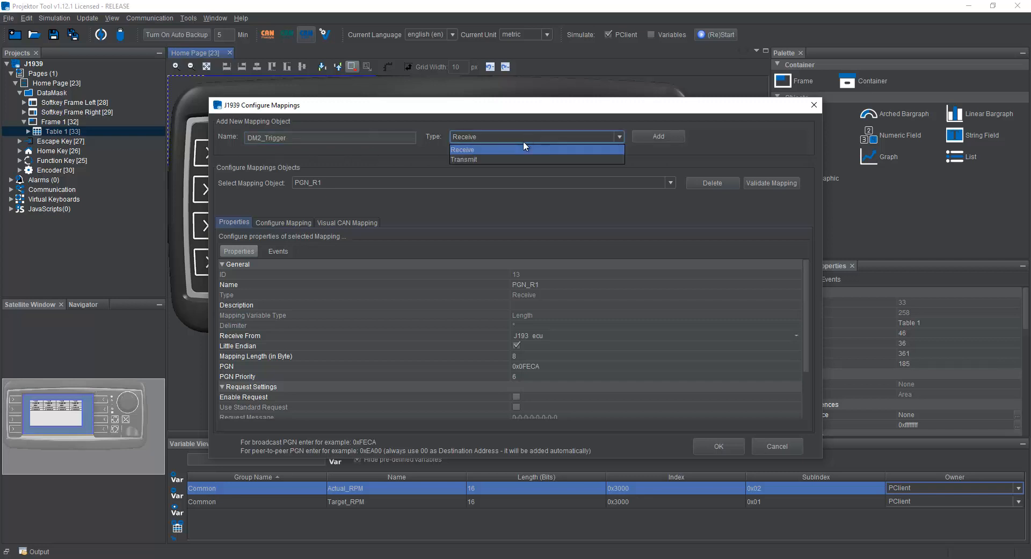
pyautogui.click(464, 159)
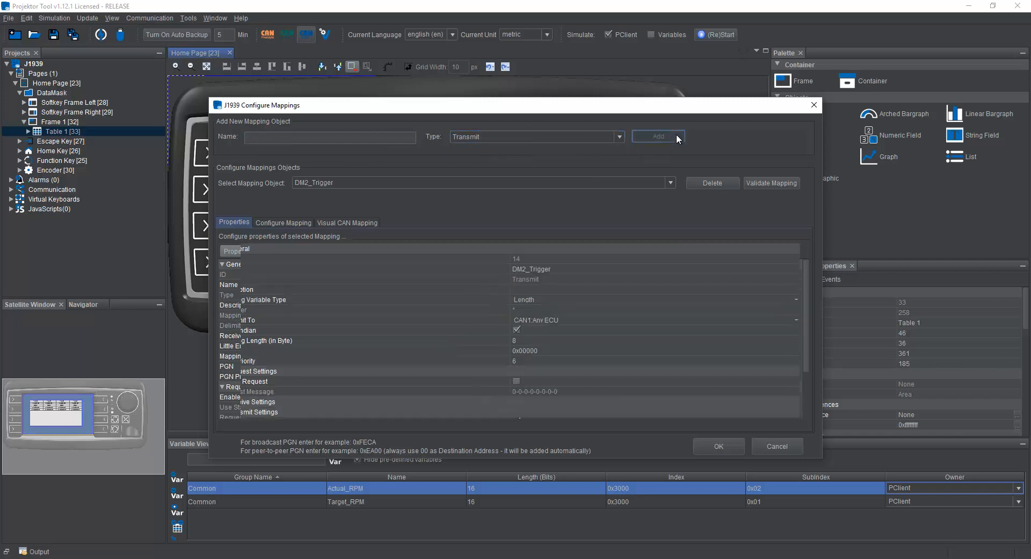
pyautogui.click(330, 137)
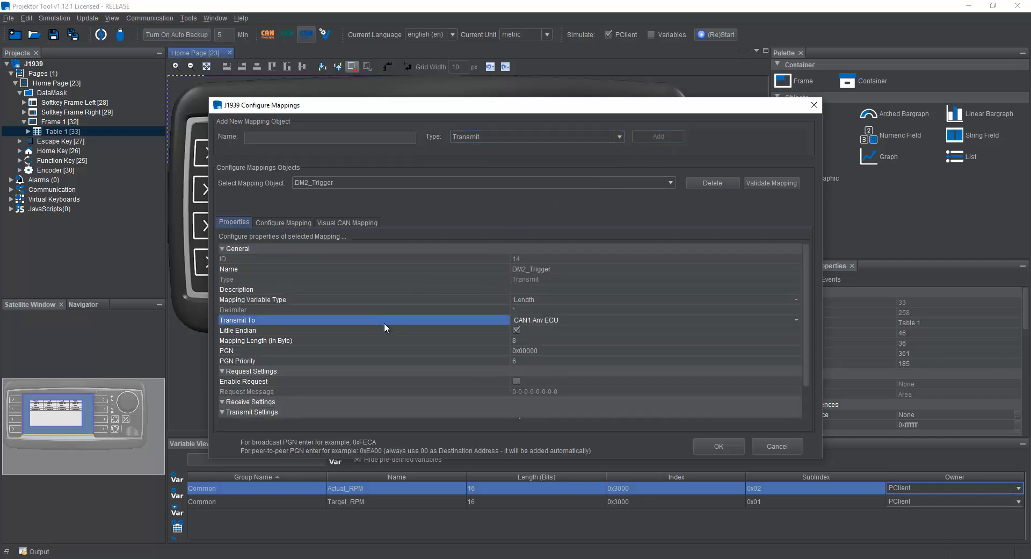
pyautogui.moveTo(574, 324)
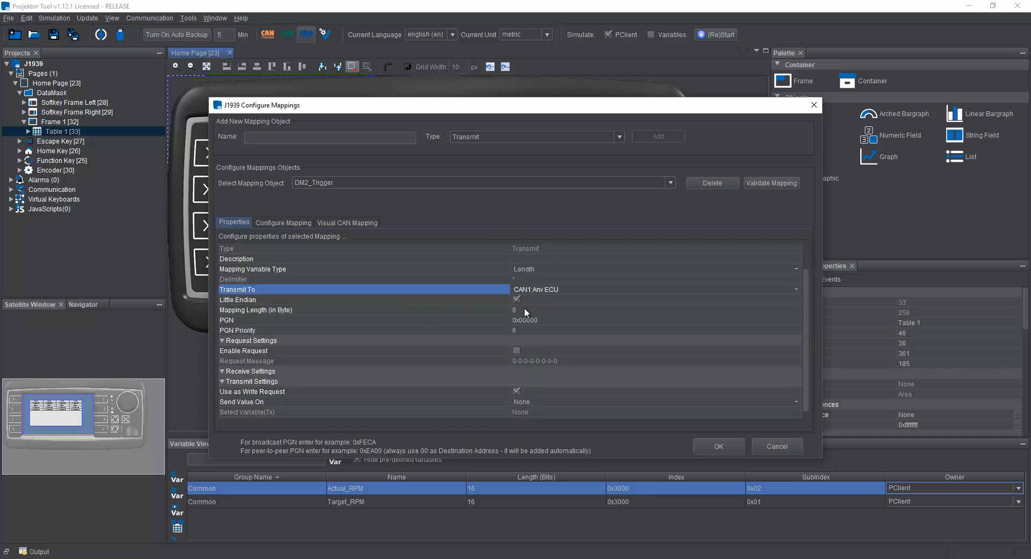
pyautogui.click(536, 320)
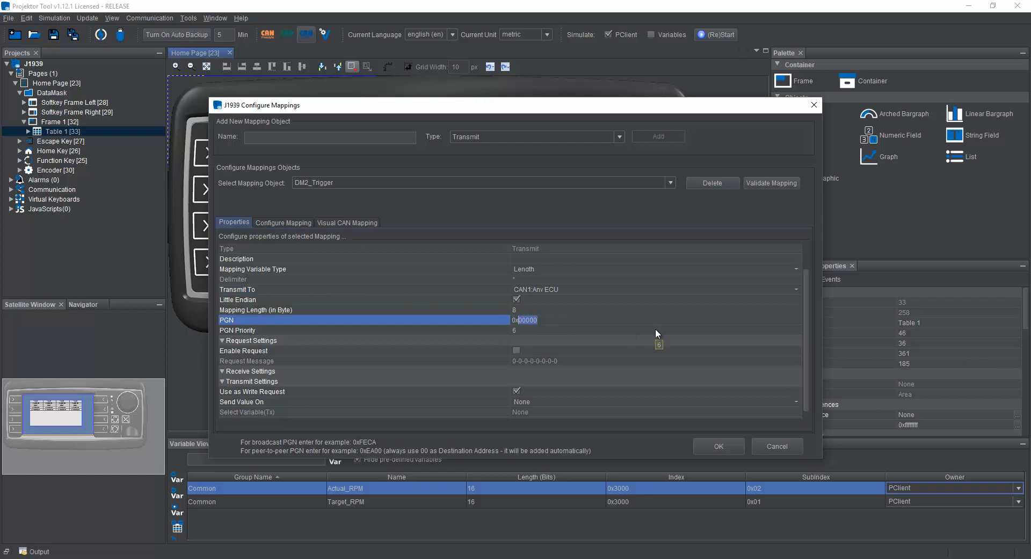
pyautogui.write('0xEA00')
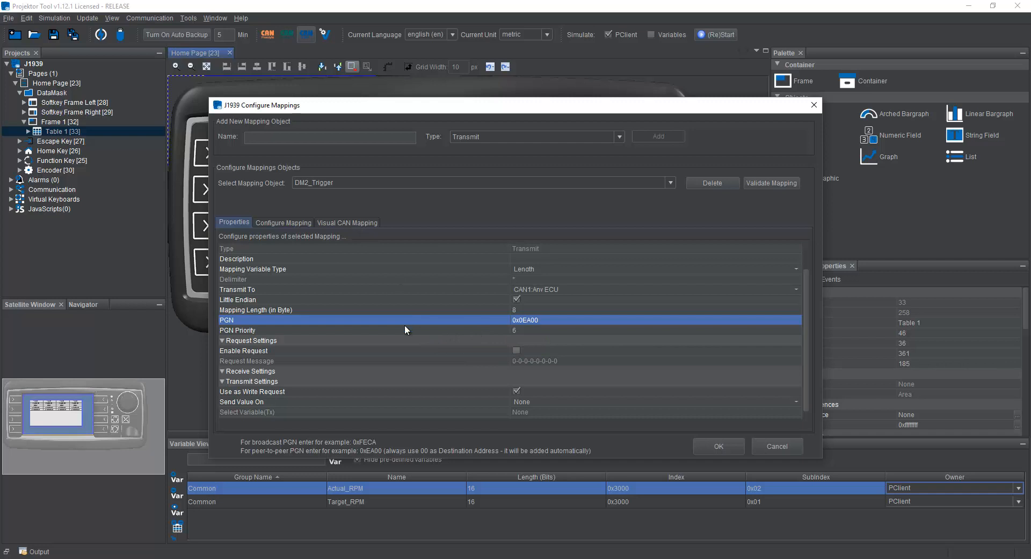
pyautogui.scroll(-3)
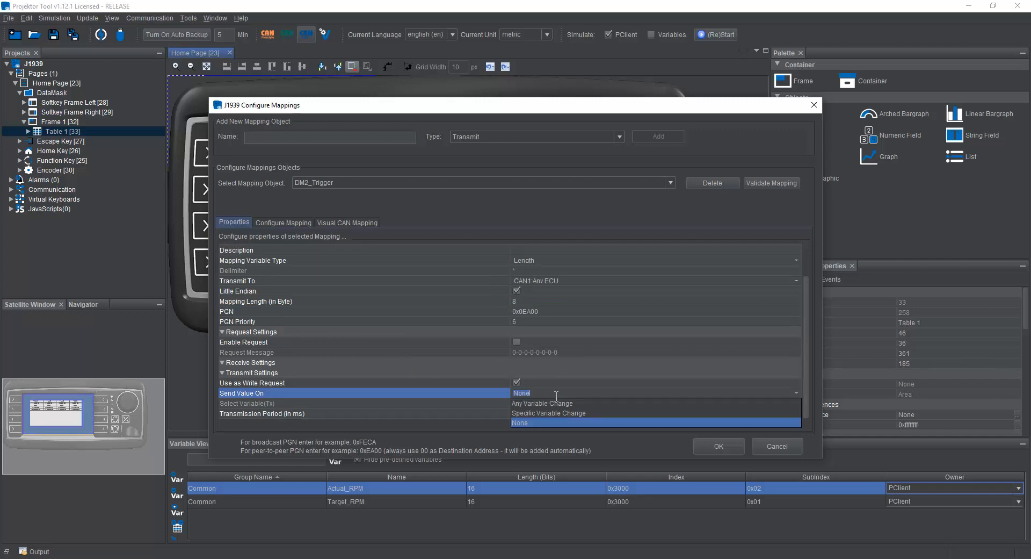
pyautogui.moveTo(564, 412)
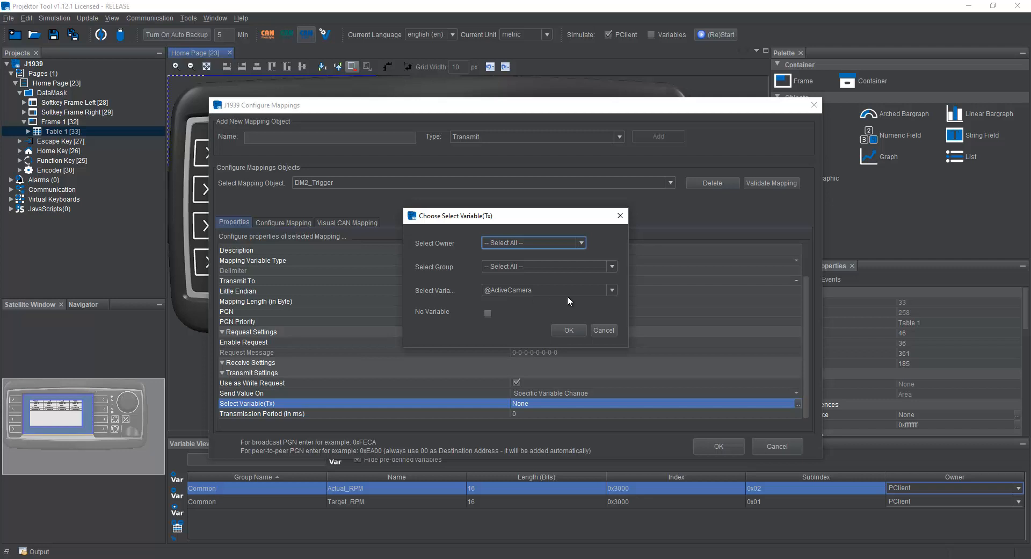
pyautogui.click(568, 330)
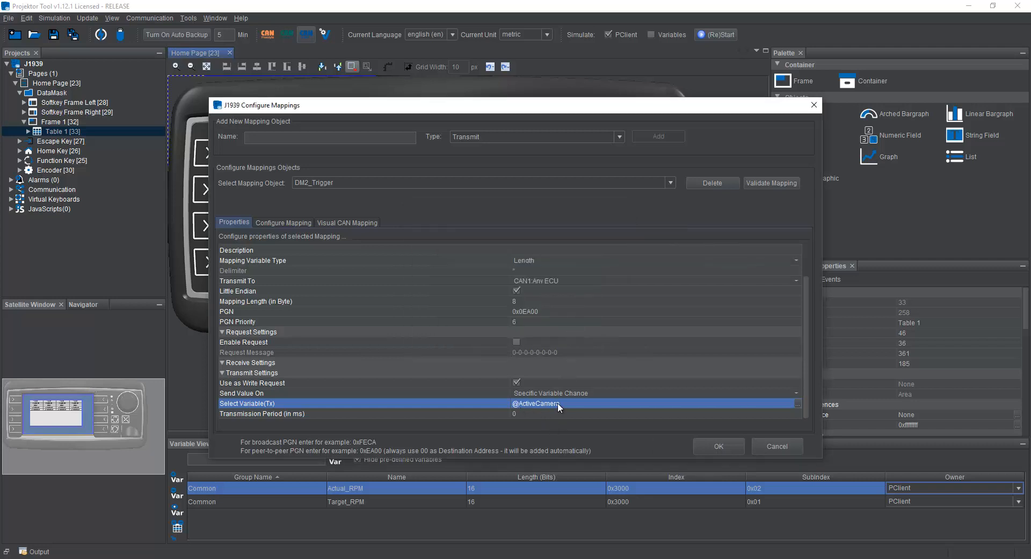
pyautogui.moveTo(556, 404)
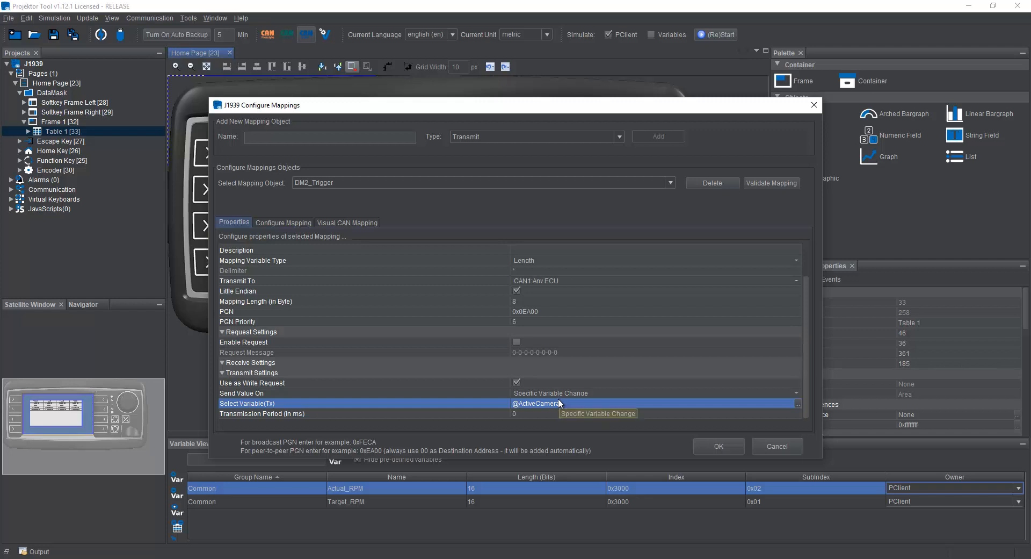
pyautogui.click(347, 222)
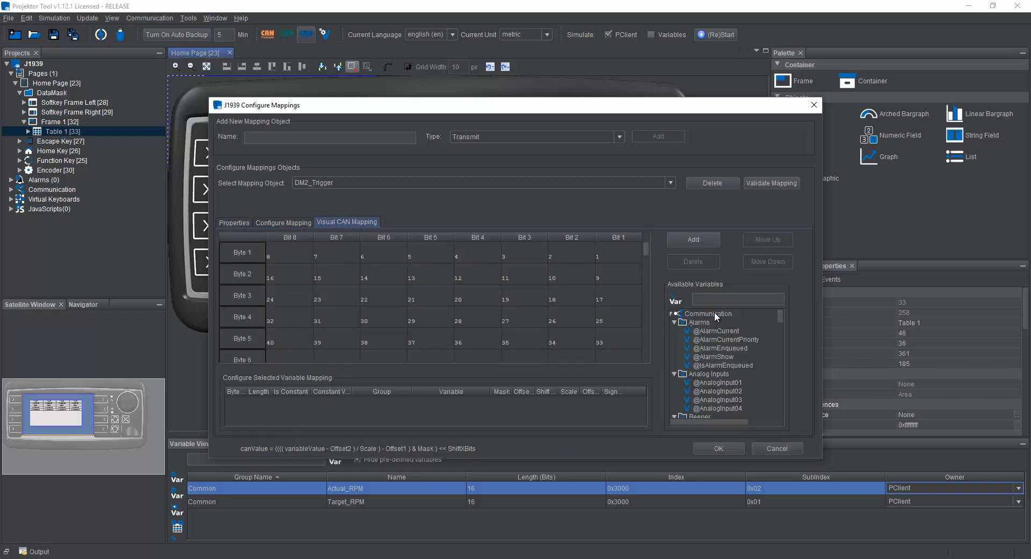
# Filter Available Variables by 'const' and return from the DM1/DM2 manual page.
pyautogui.write('const')
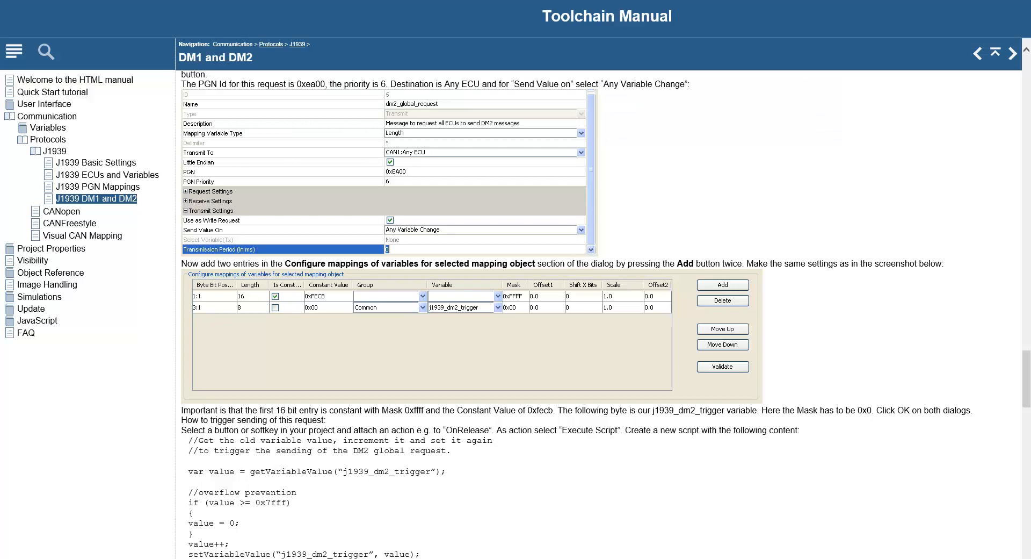
pyautogui.moveTo(428, 509)
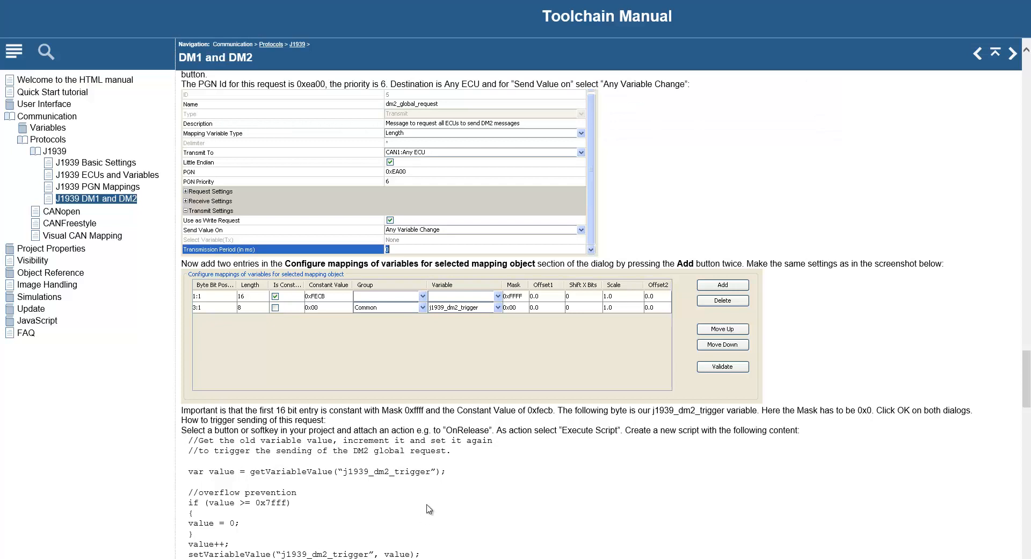
pyautogui.press('alt+tab')
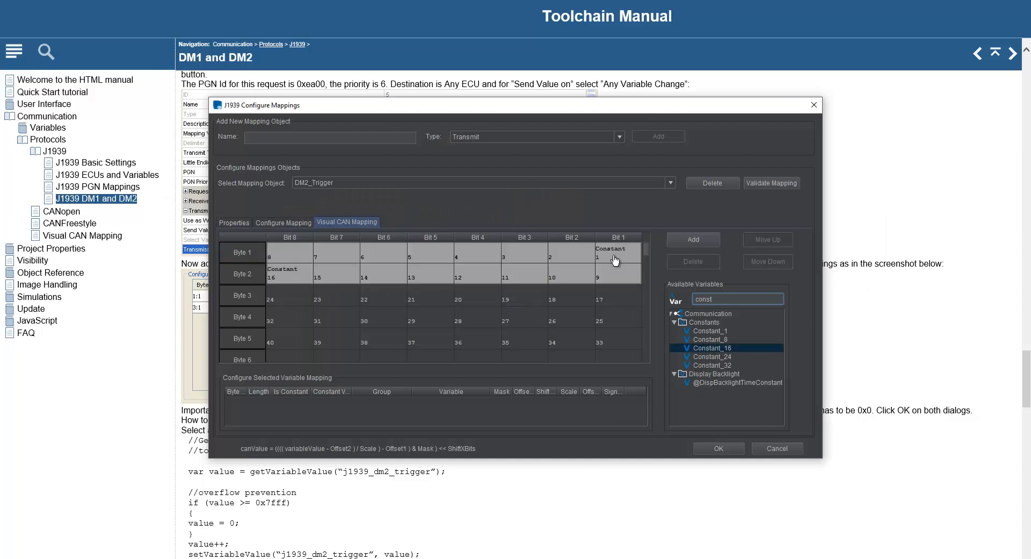
# Check the Constant_16 block in bytes 1–2 in the Properties and visual mapping views for value 0xFECB.
pyautogui.click(615, 259)
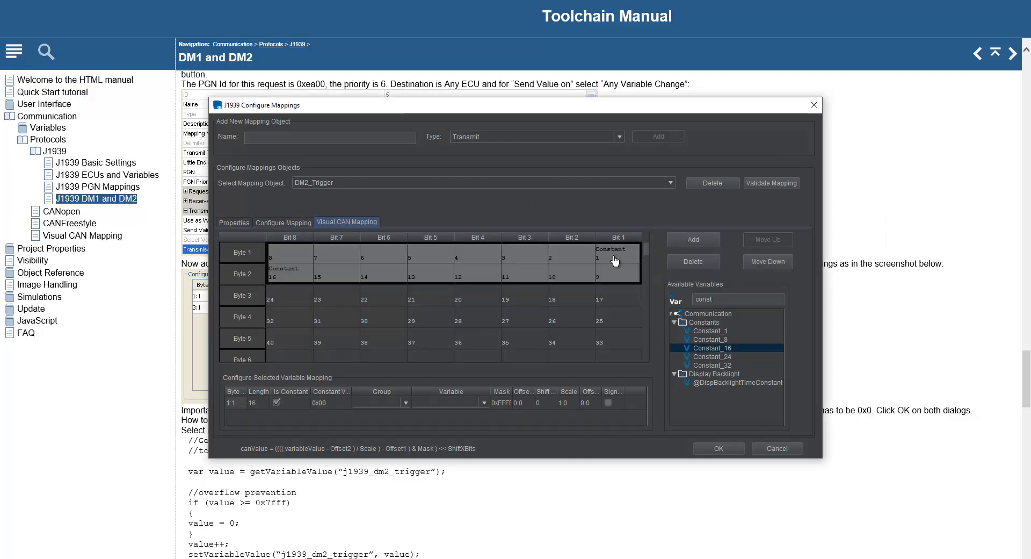
pyautogui.moveTo(621, 259)
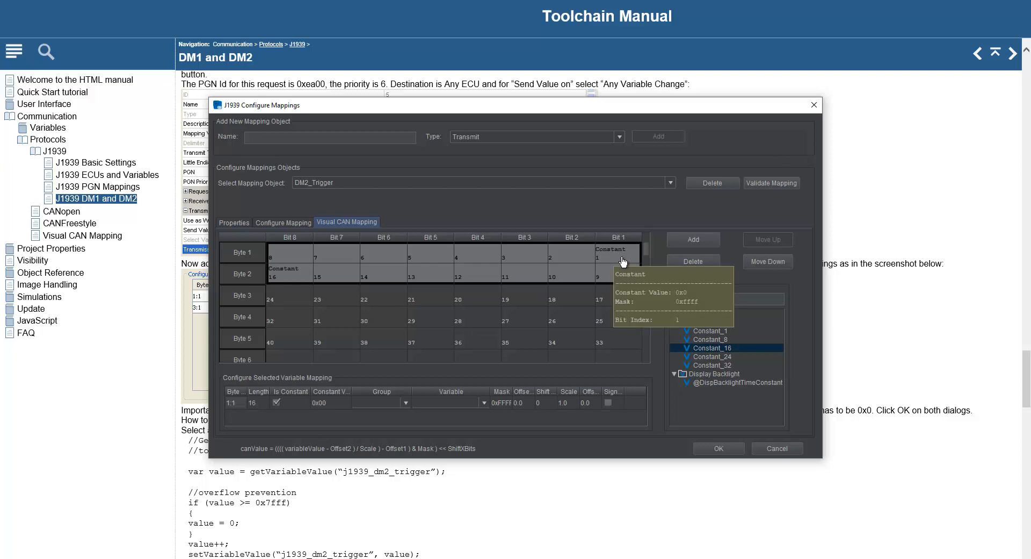
pyautogui.moveTo(745, 340)
pyautogui.write('FECB')
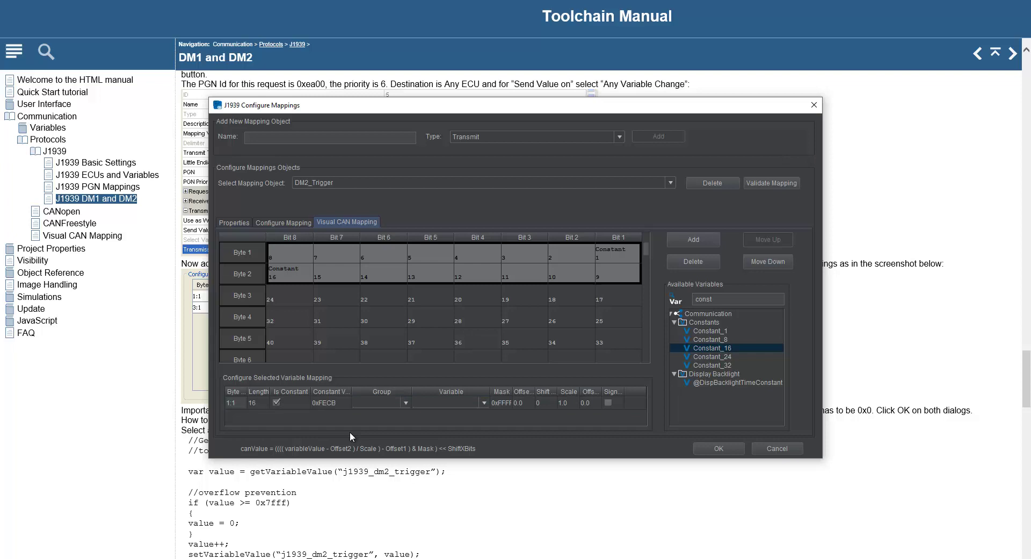
pyautogui.click(234, 222)
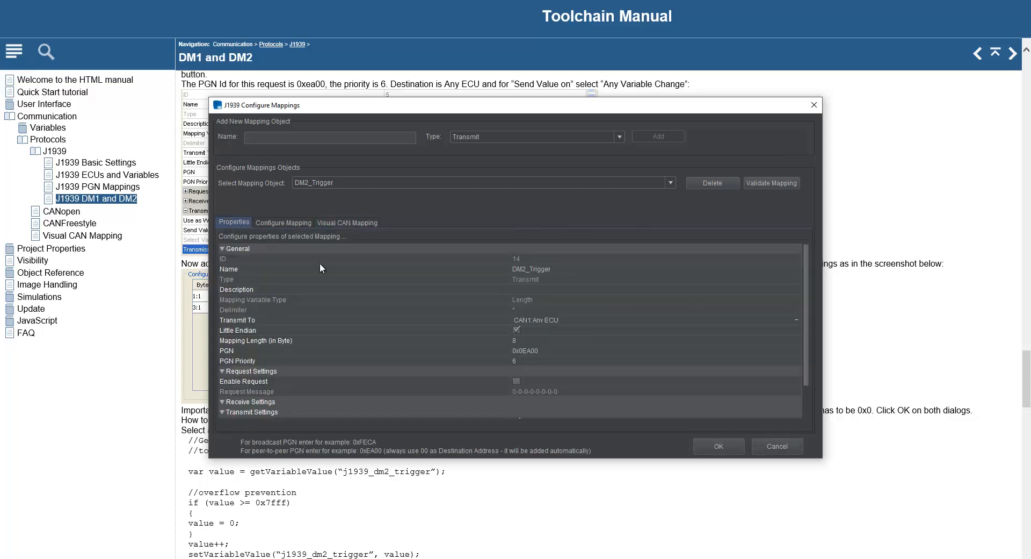
pyautogui.moveTo(533, 356)
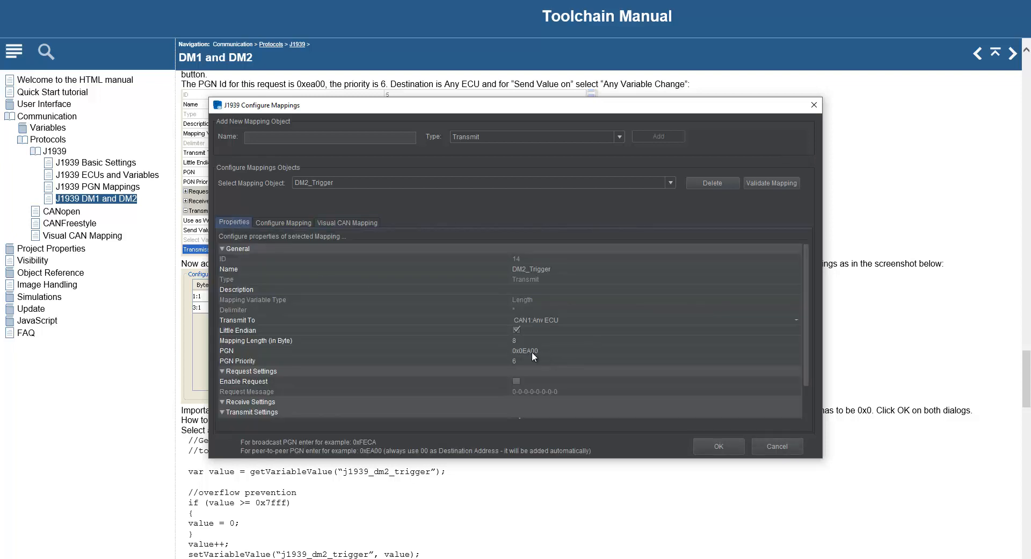
pyautogui.moveTo(571, 334)
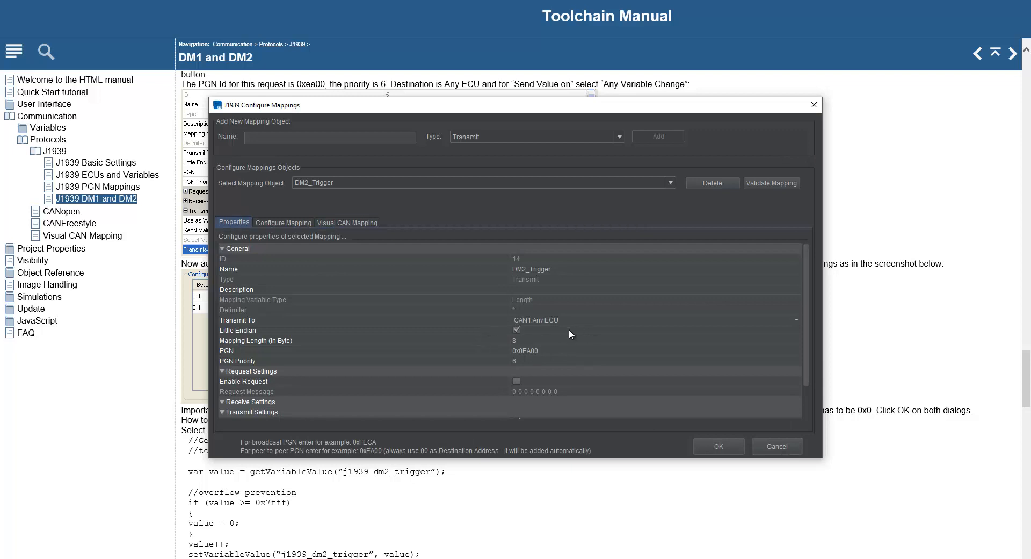
pyautogui.click(347, 222)
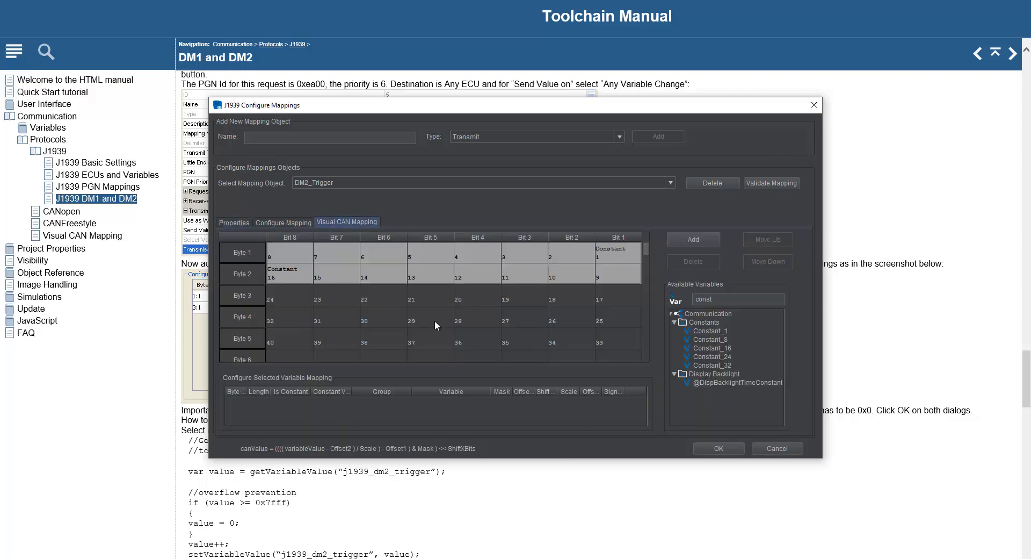
pyautogui.click(486, 283)
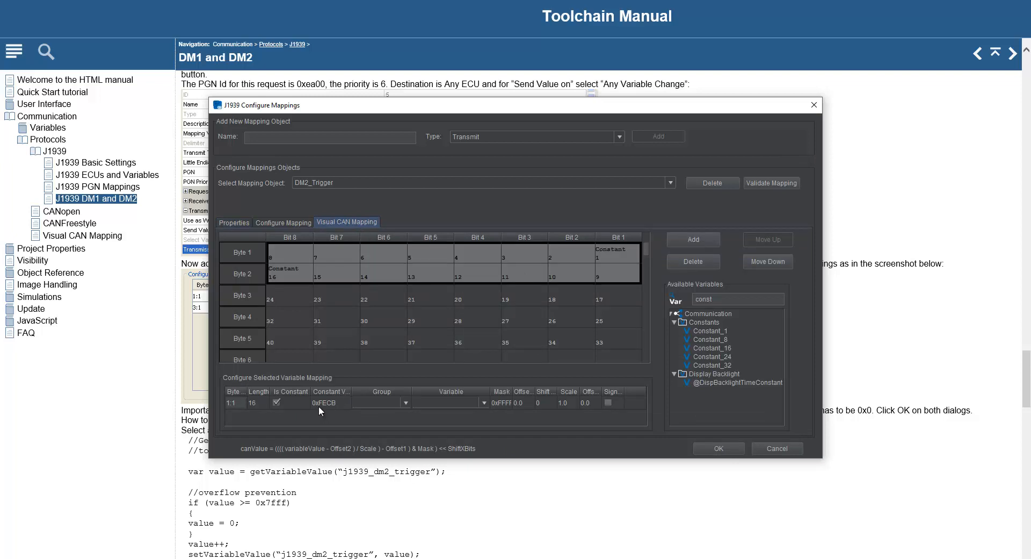
pyautogui.moveTo(329, 411)
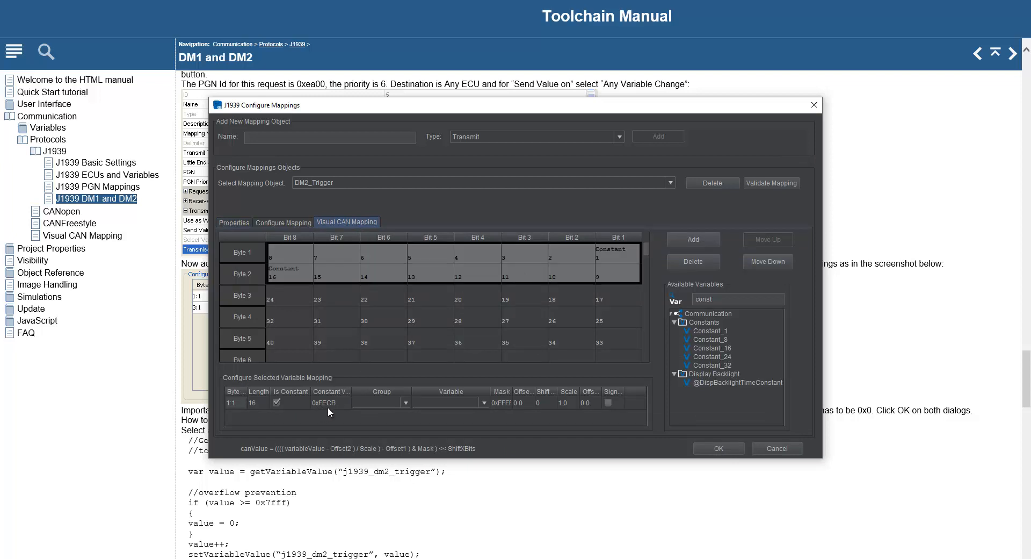
pyautogui.moveTo(341, 407)
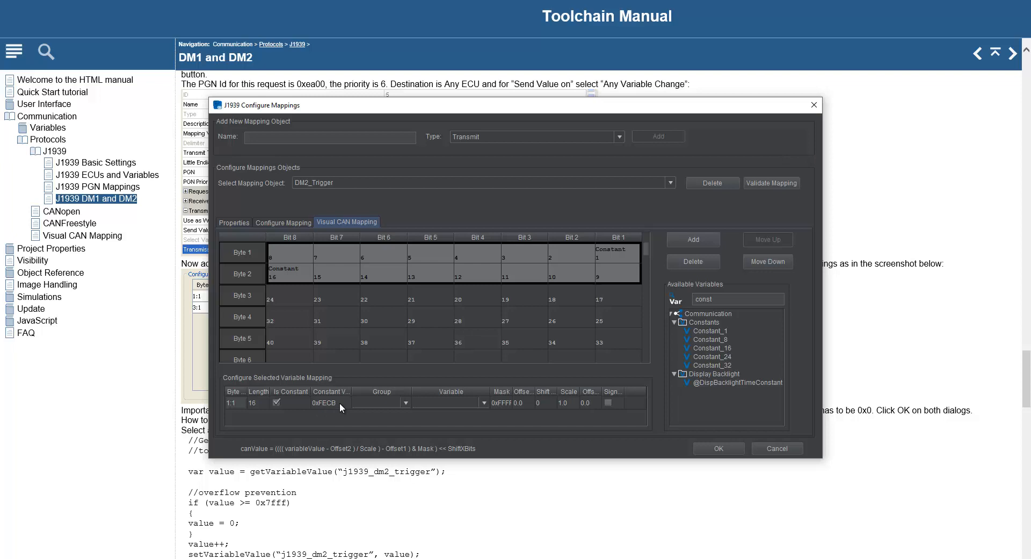
pyautogui.moveTo(328, 240)
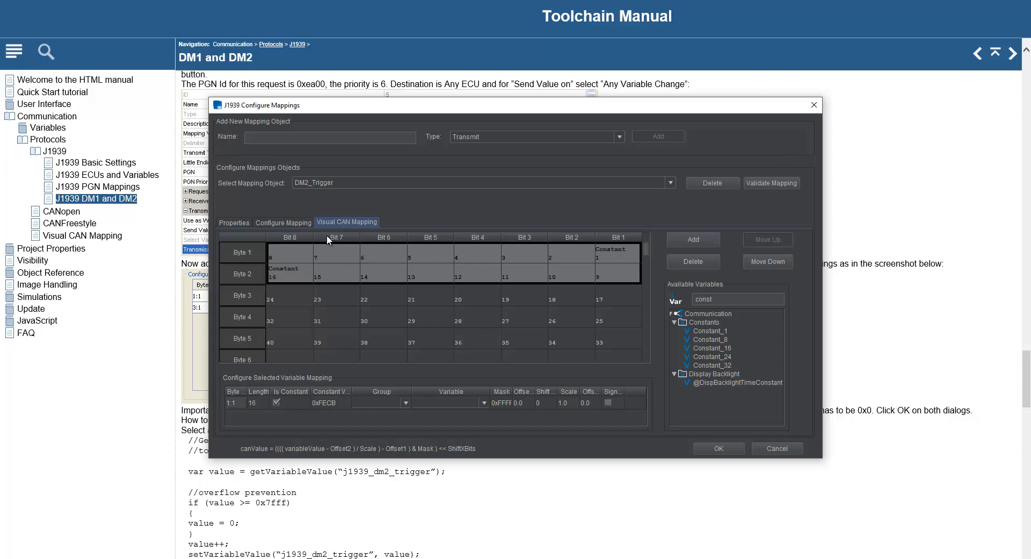
pyautogui.moveTo(399, 279)
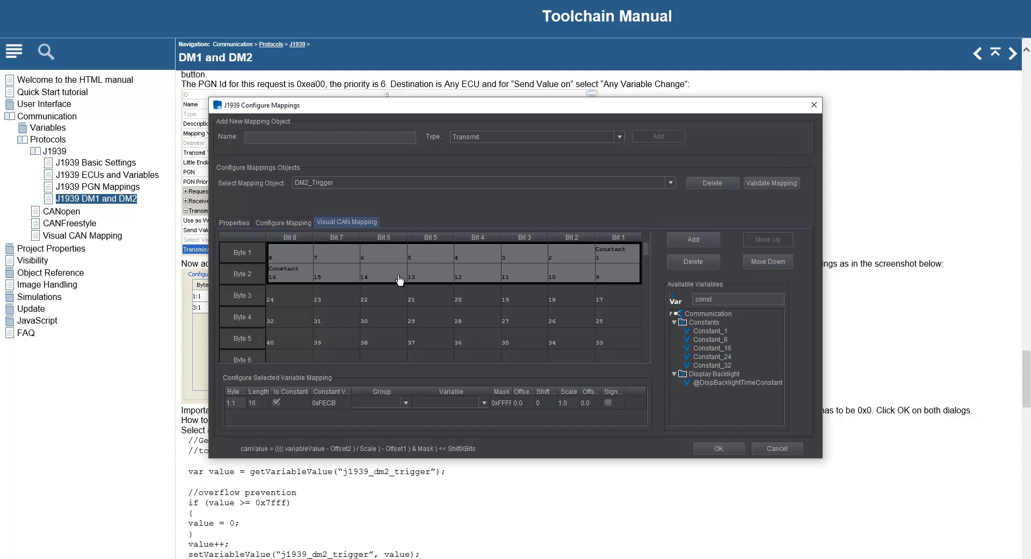
pyautogui.moveTo(377, 277)
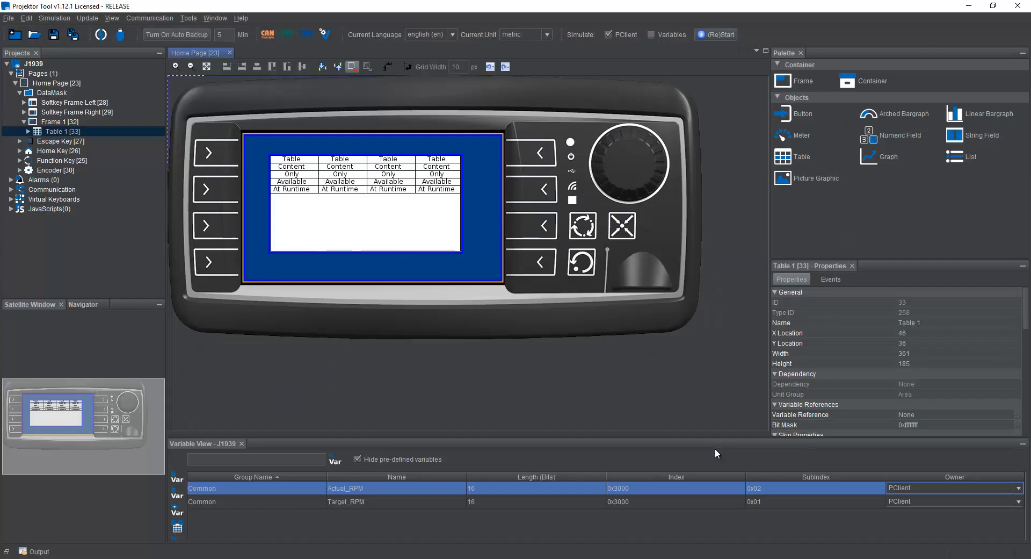
pyautogui.moveTo(635, 361)
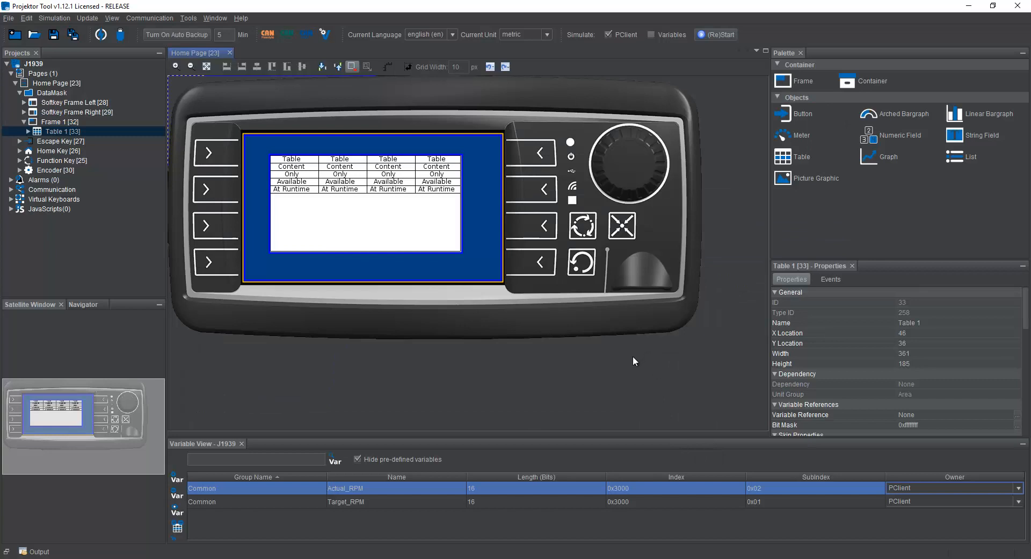
pyautogui.moveTo(626, 364)
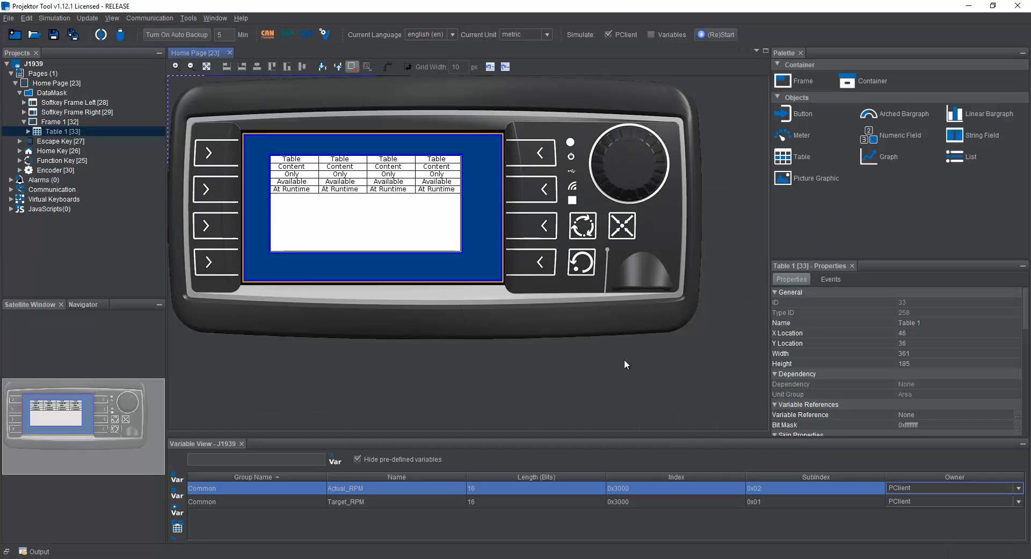